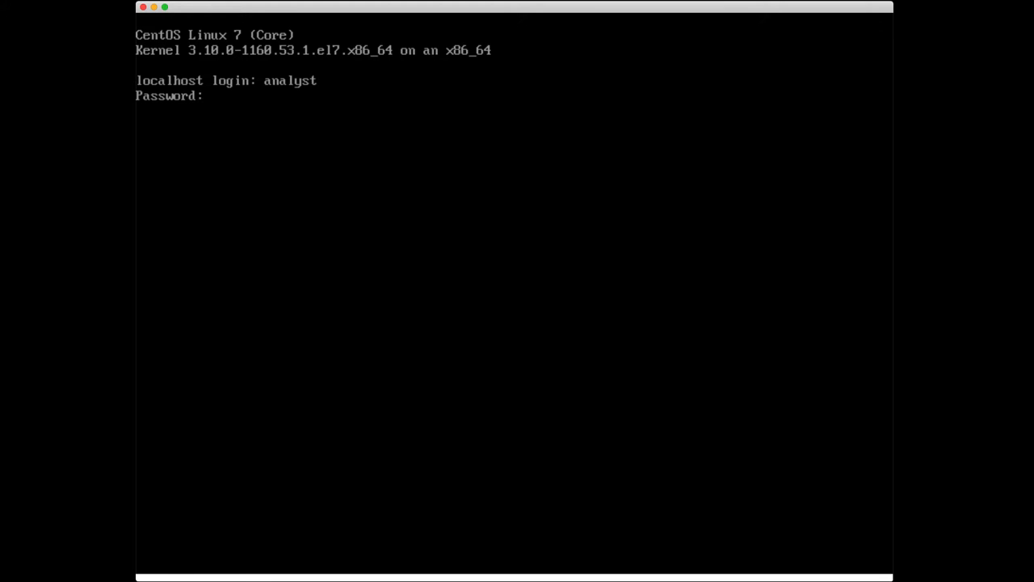
Submit the analyst password at the CentOS login prompt to reach the Setup welcome prompt
key("Return")
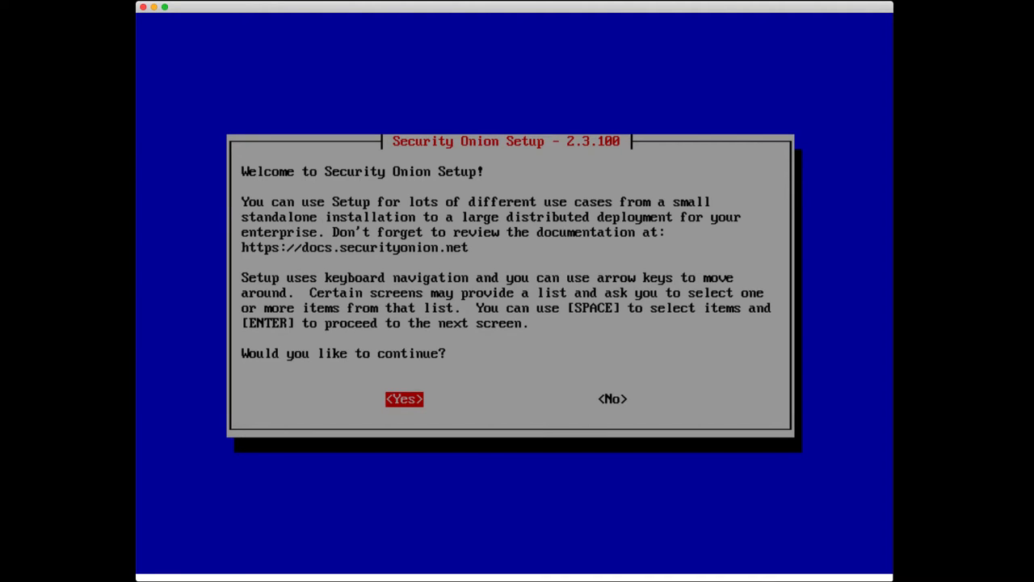
Answer Yes on the welcome dialog to reach the Select an option menu
left_click(403, 398)
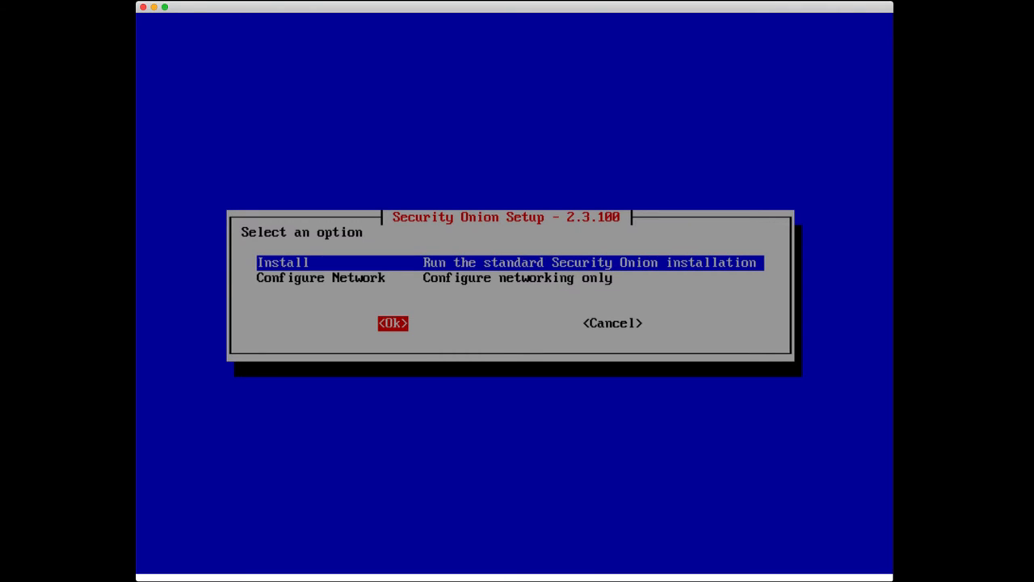
Choose Install, then mark and confirm EVAL as the install type
left_click(392, 322)
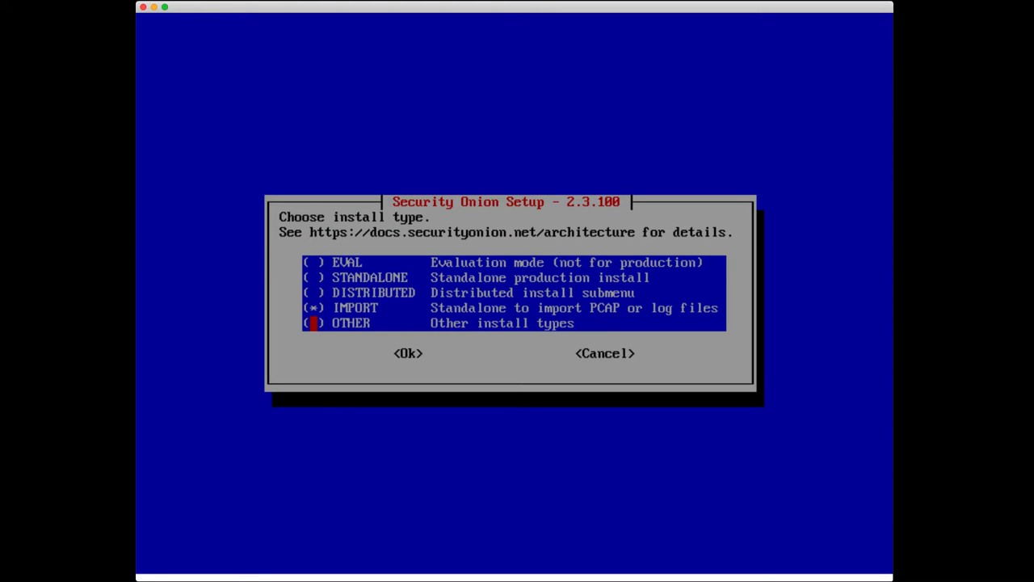
key("Up")
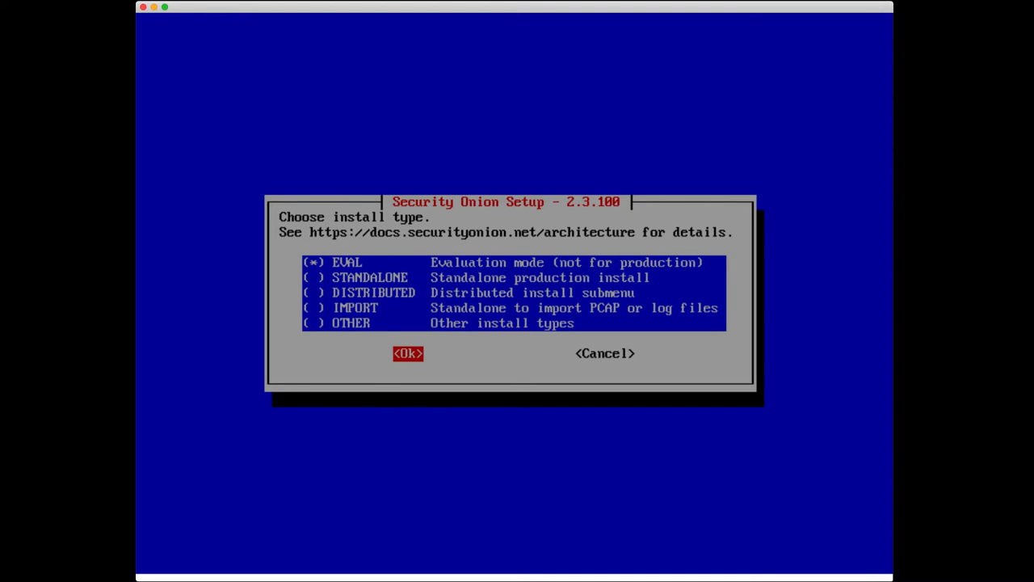
left_click(408, 353)
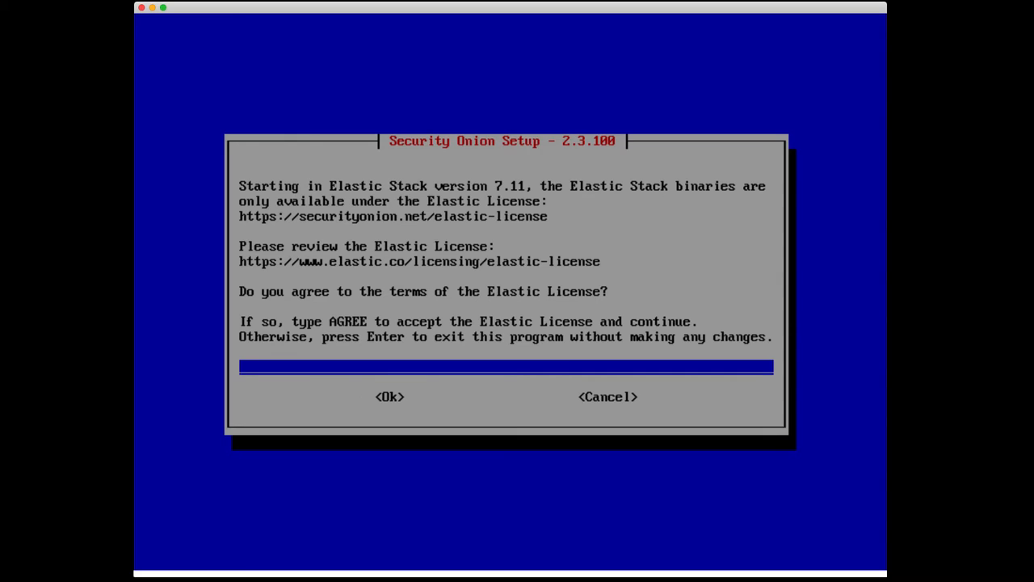
Type 'agree' to accept the Elastic License and set hostname 'so-eva'
type("agree")
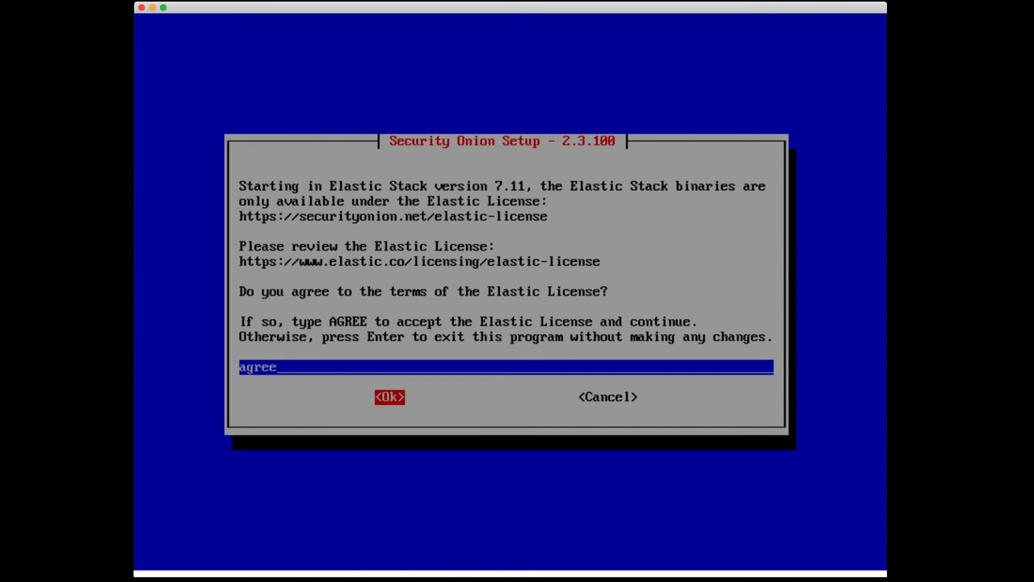
left_click(389, 396)
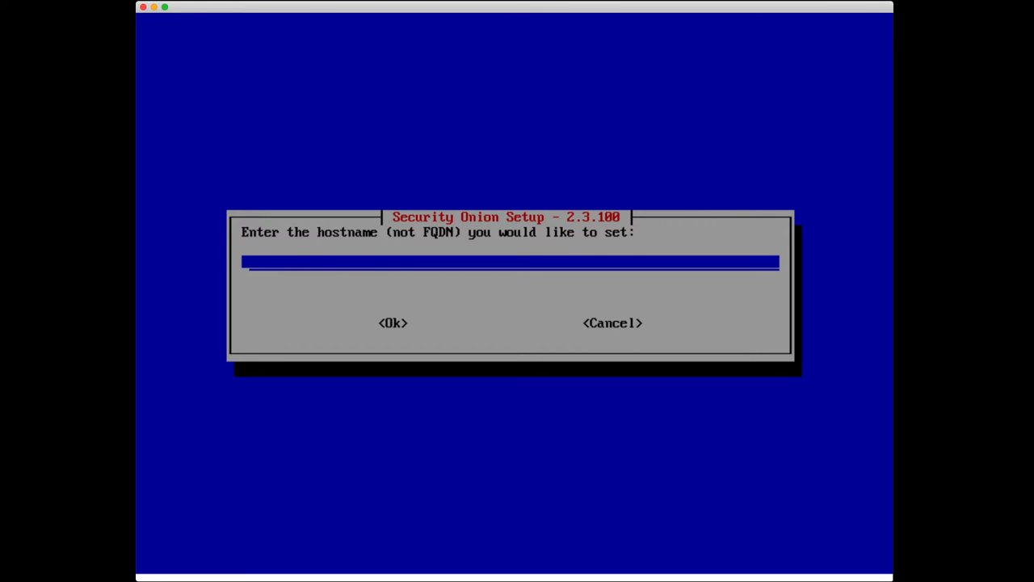
type("so-eva")
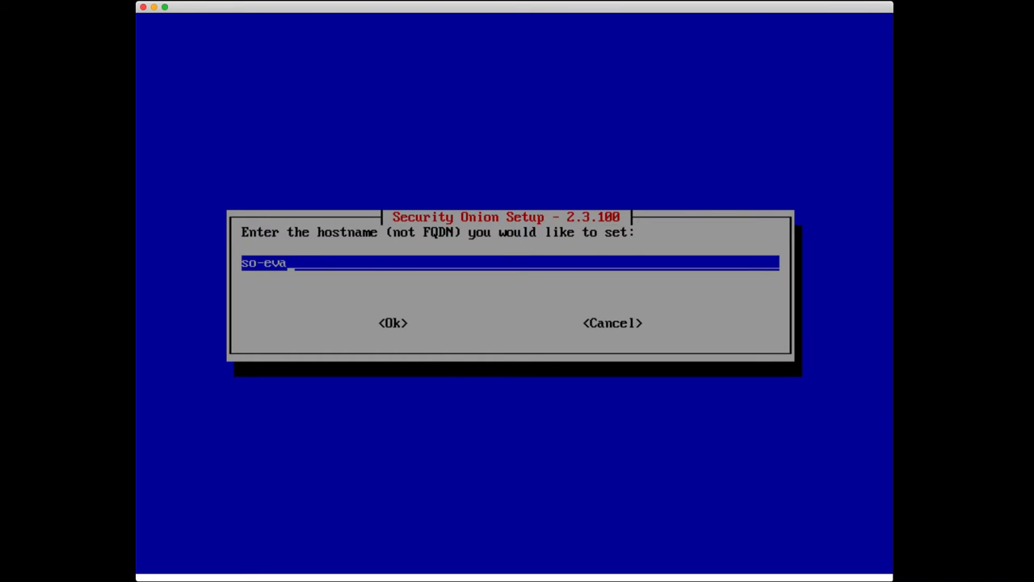
left_click(392, 323)
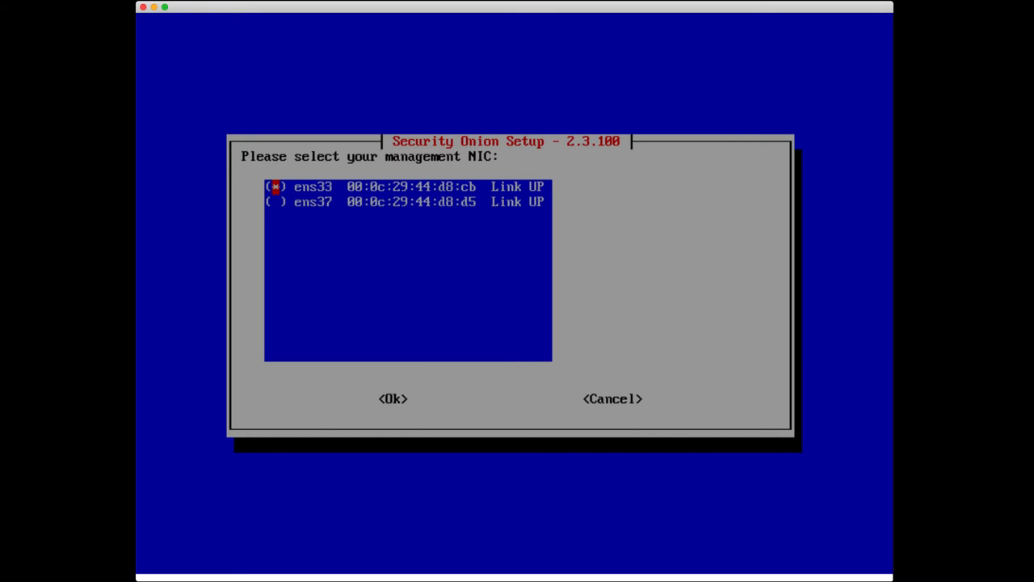
Use ens33 as the management NIC with STATIC IPv4 addressing
left_click(392, 398)
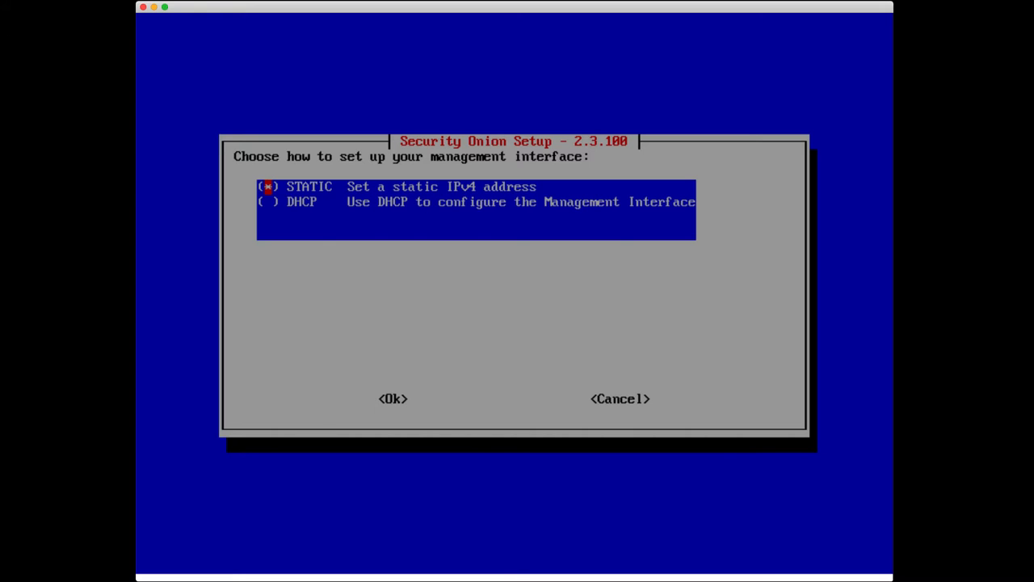
key("Down")
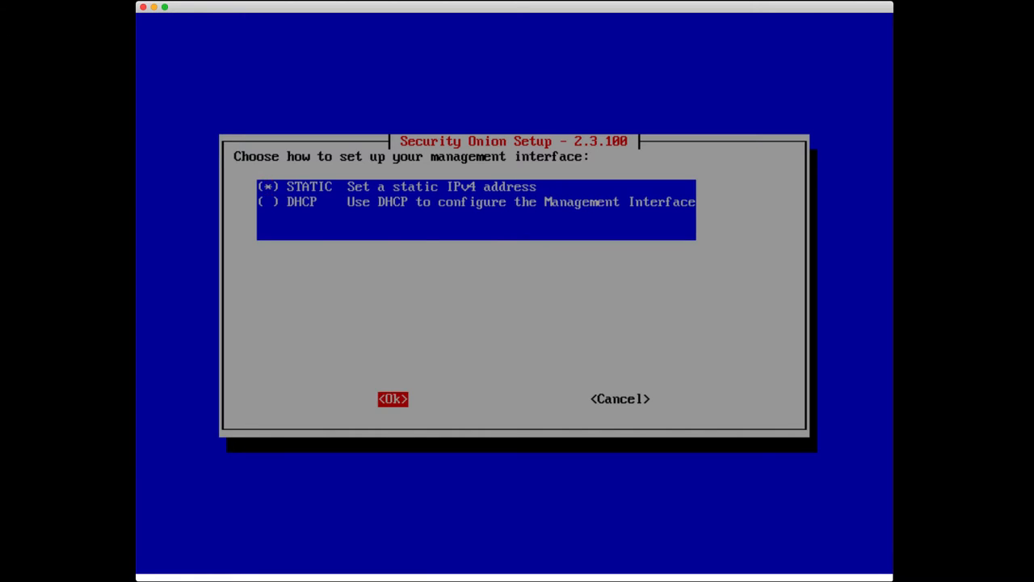
left_click(392, 398)
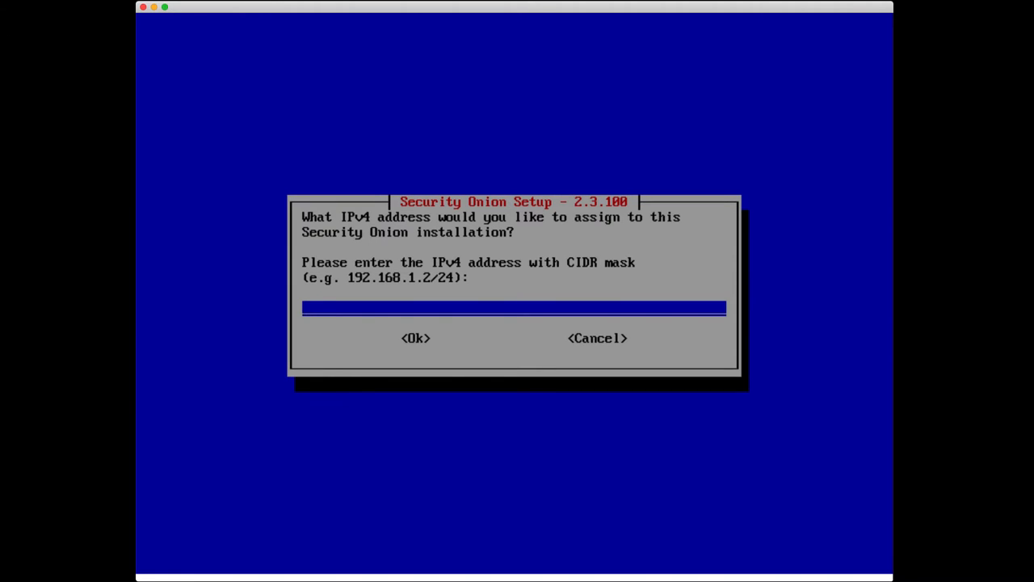
Enter 192.168.80.45/24 as the management IPv4 address and mask
type("192.168.80")
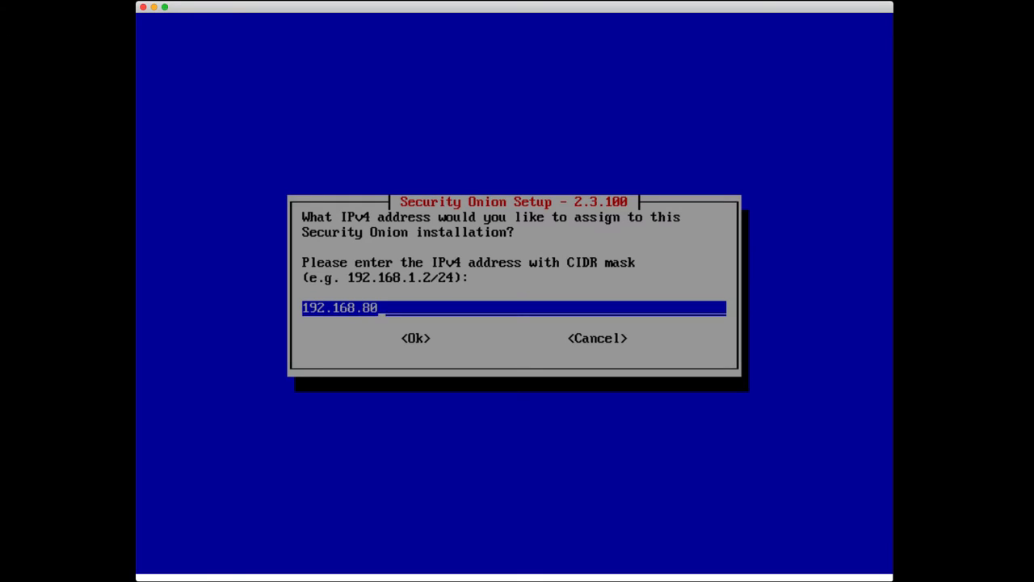
type("45")
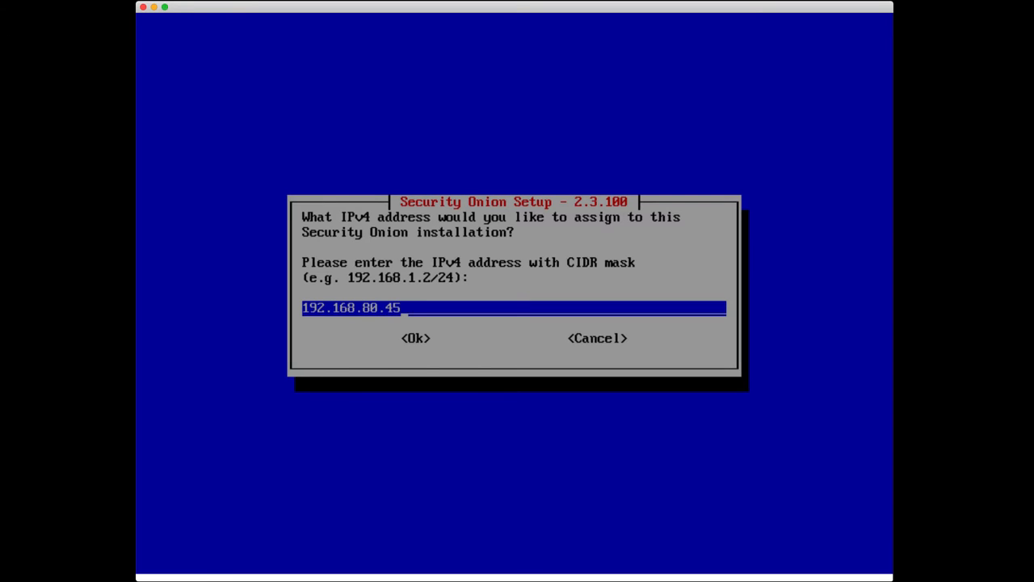
type("/24")
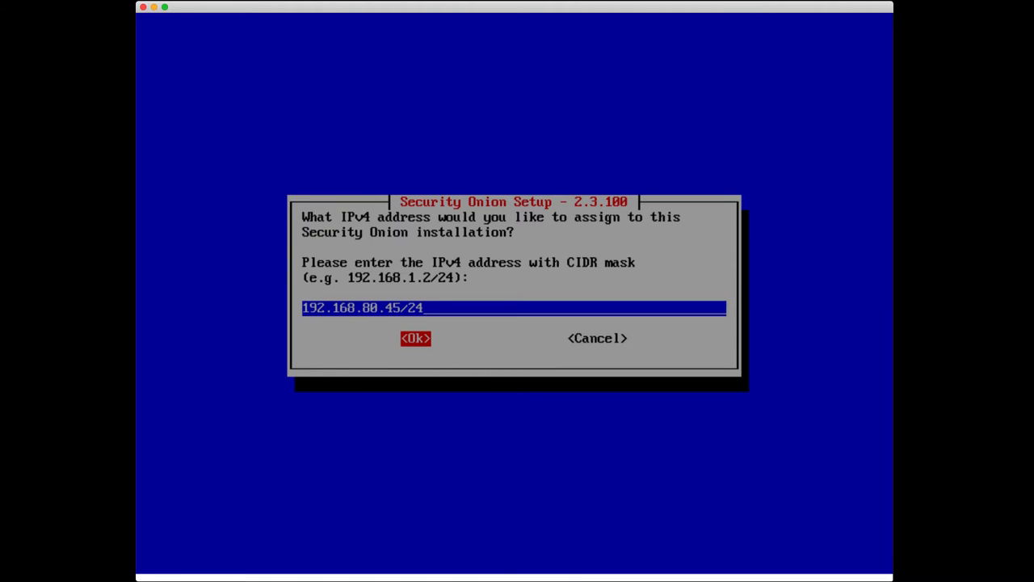
left_click(415, 337)
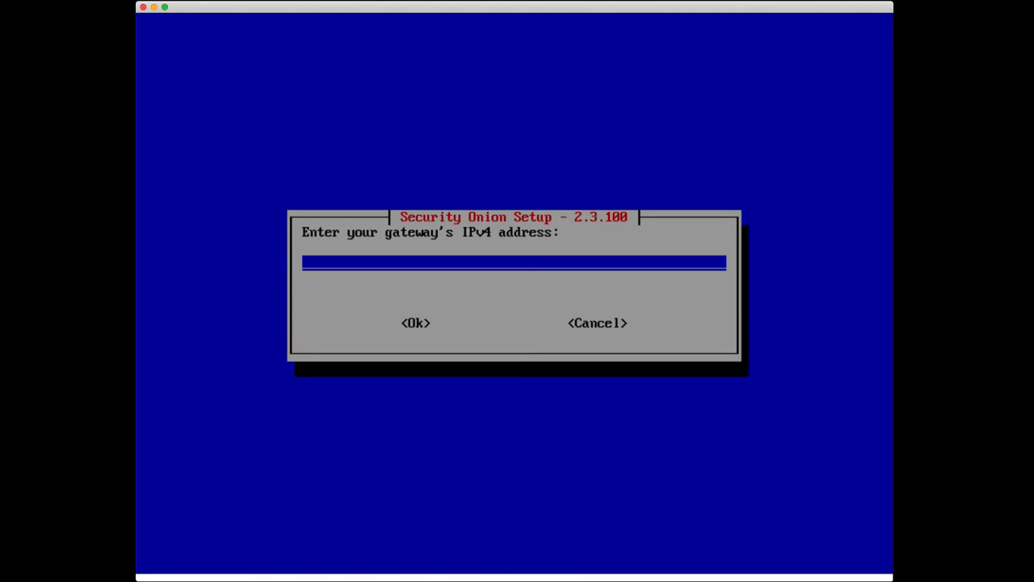
Enter 192.168.80.2 as the default gateway
type("192.1")
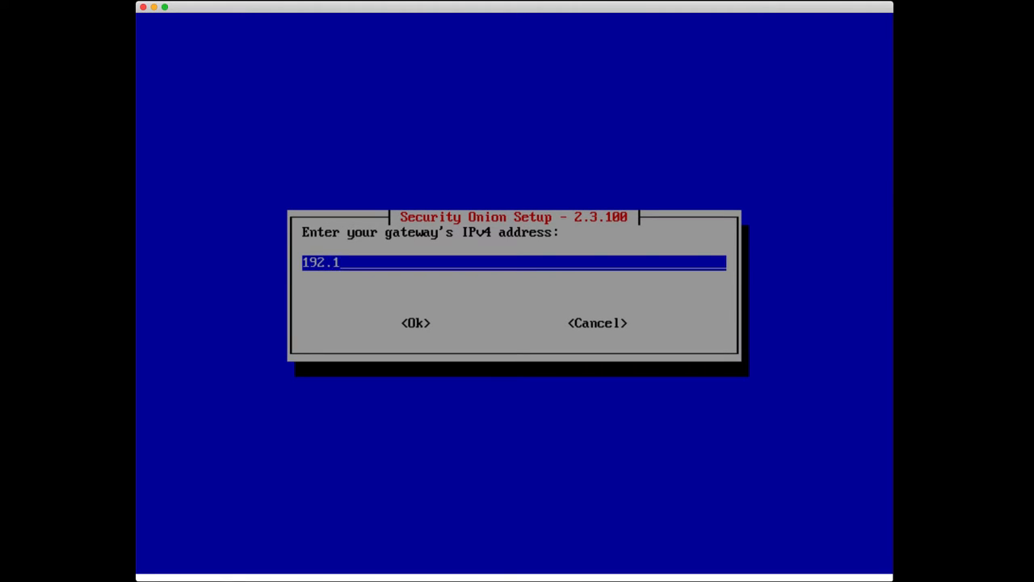
type("68.")
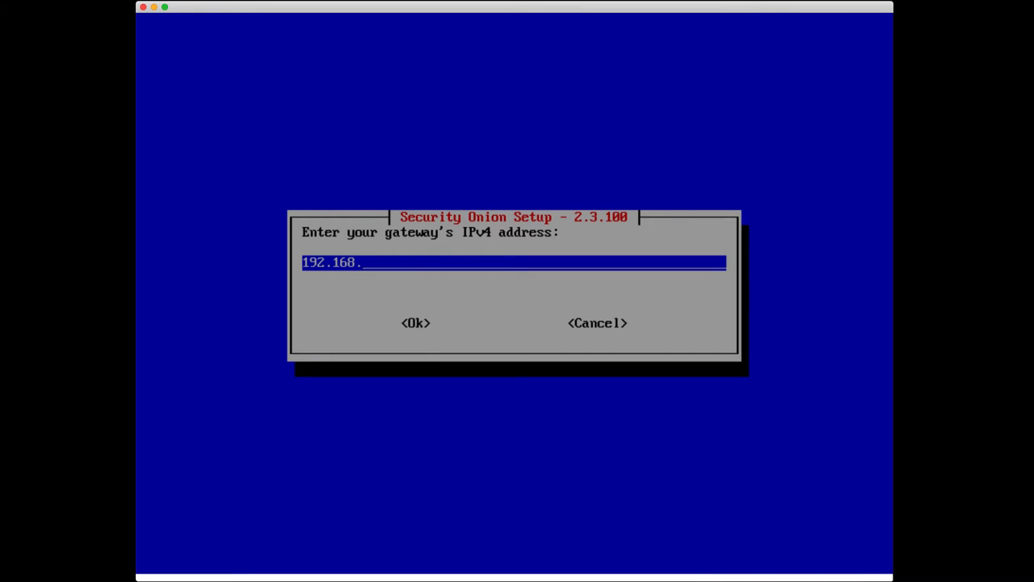
type("80.")
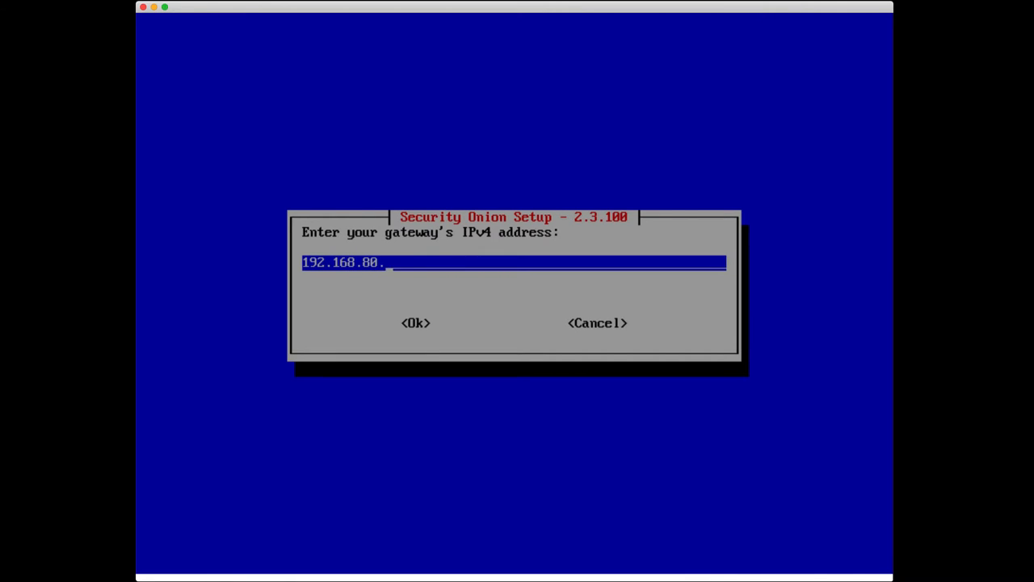
type("2")
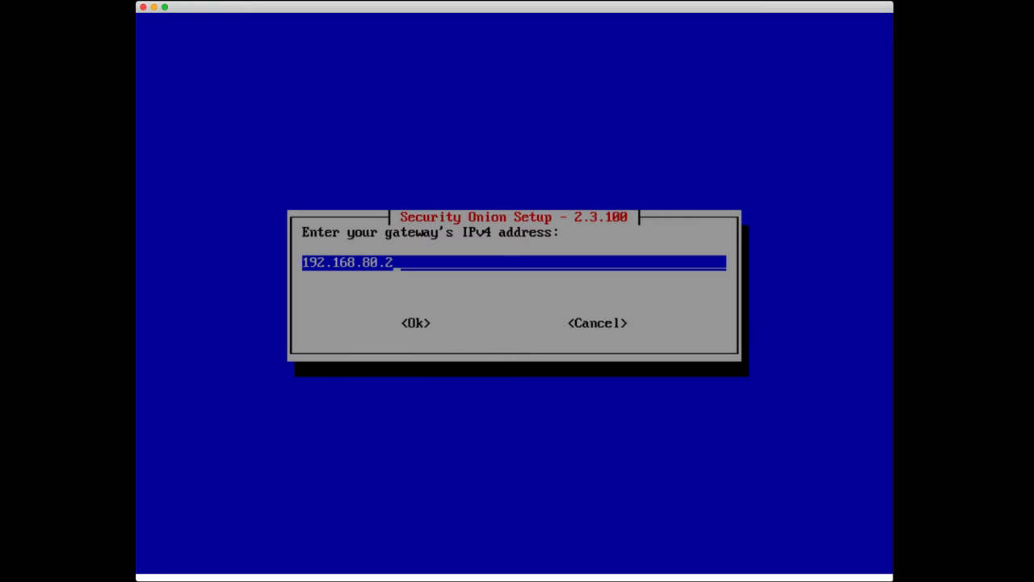
left_click(415, 323)
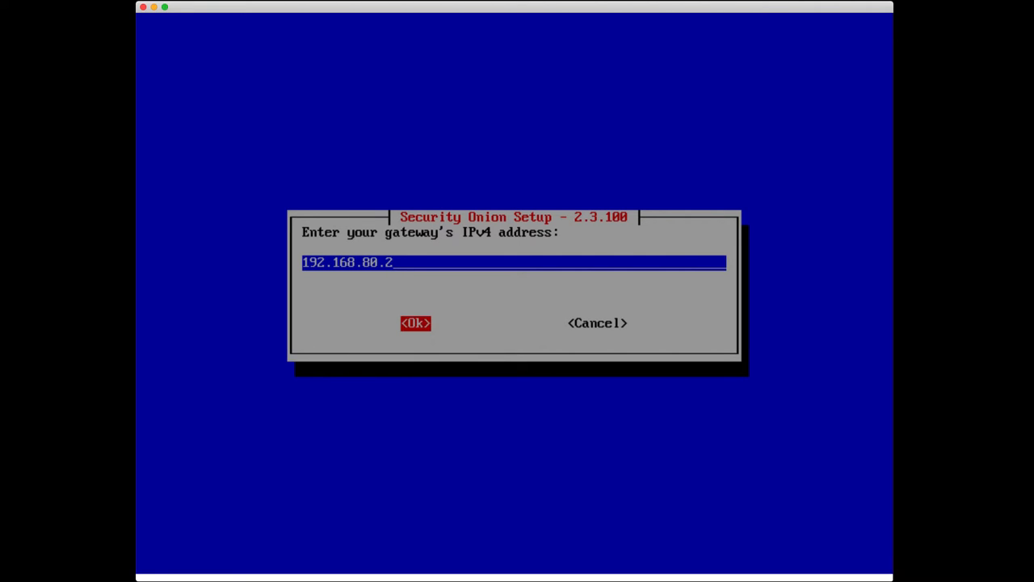
left_click(415, 322)
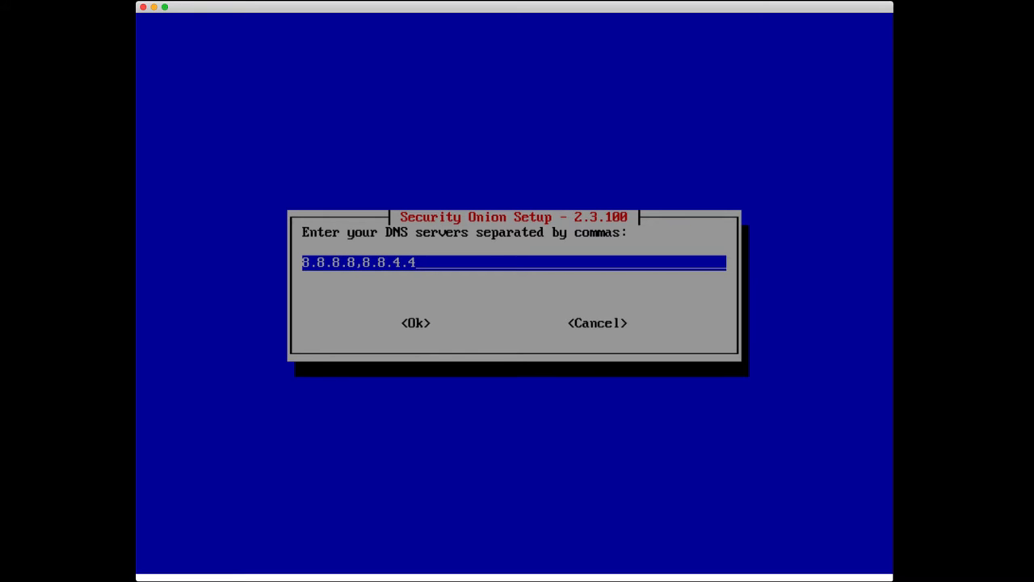
Accept DNS servers 8.8.8.8,8.8.4.4 and searchdomain.local, then let networking initialize
left_click(415, 323)
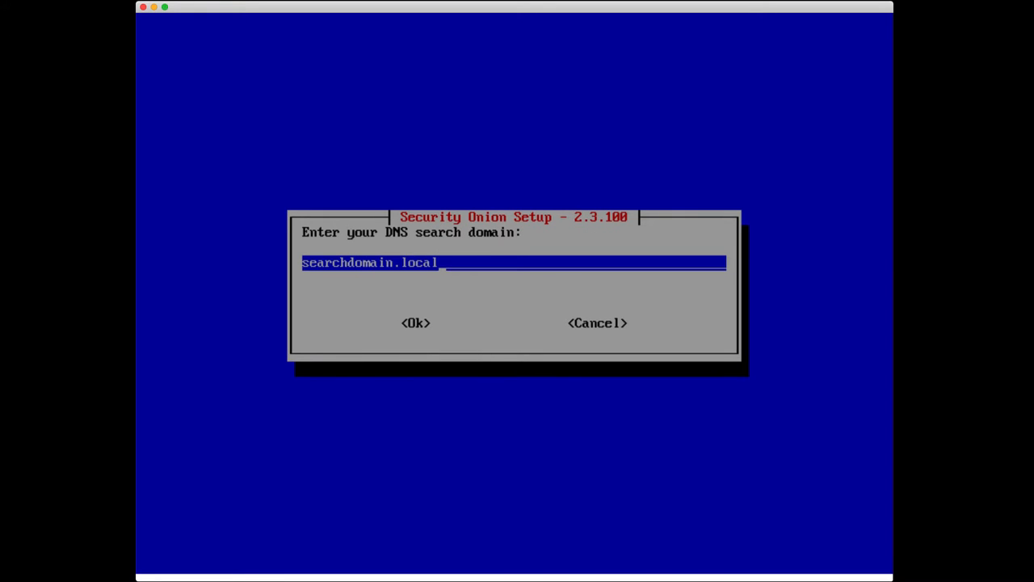
left_click(415, 322)
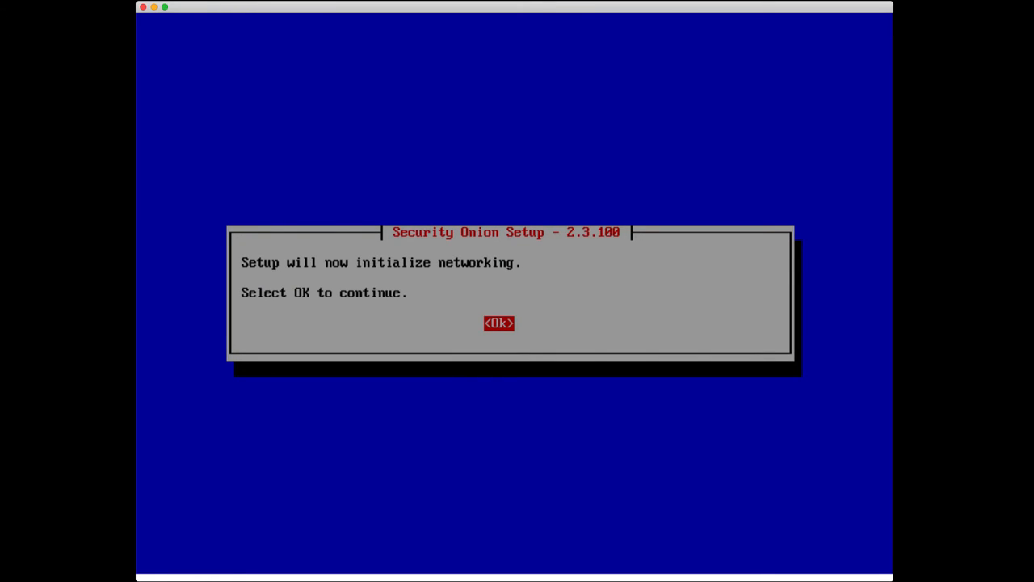
left_click(498, 322)
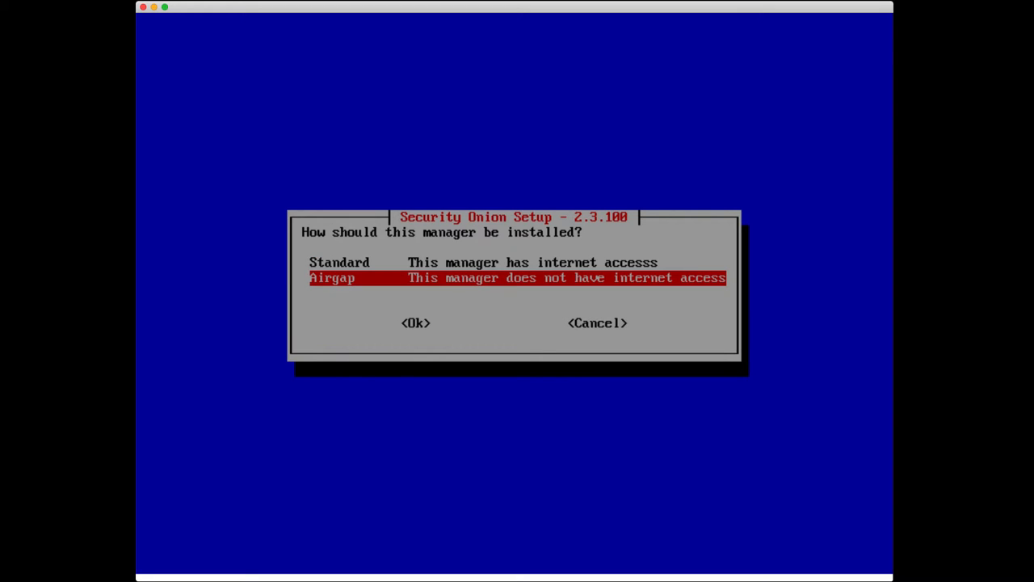
Choose a Standard manager install with a Direct internet connection, no proxy
key("Up")
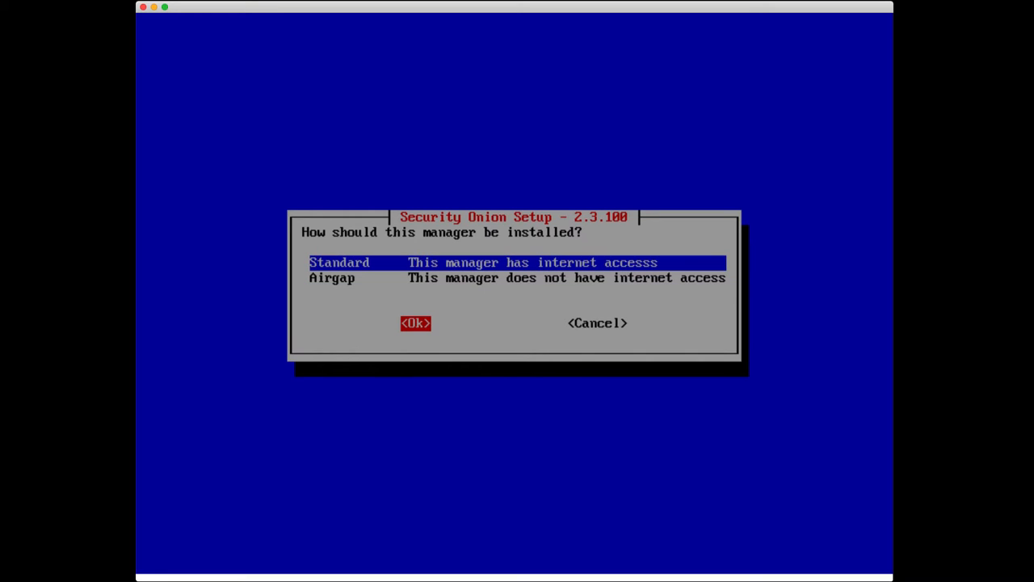
left_click(415, 322)
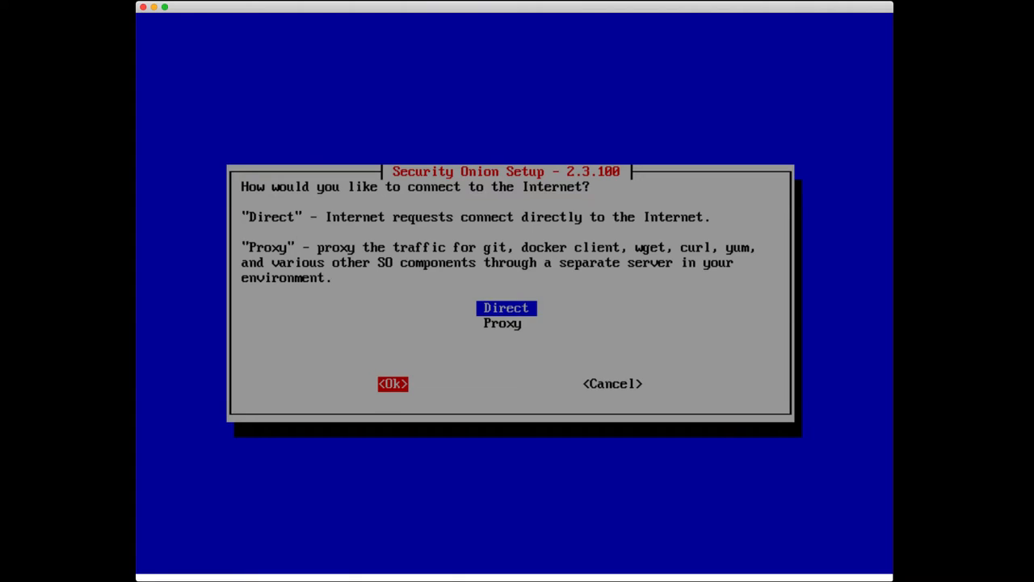
left_click(392, 383)
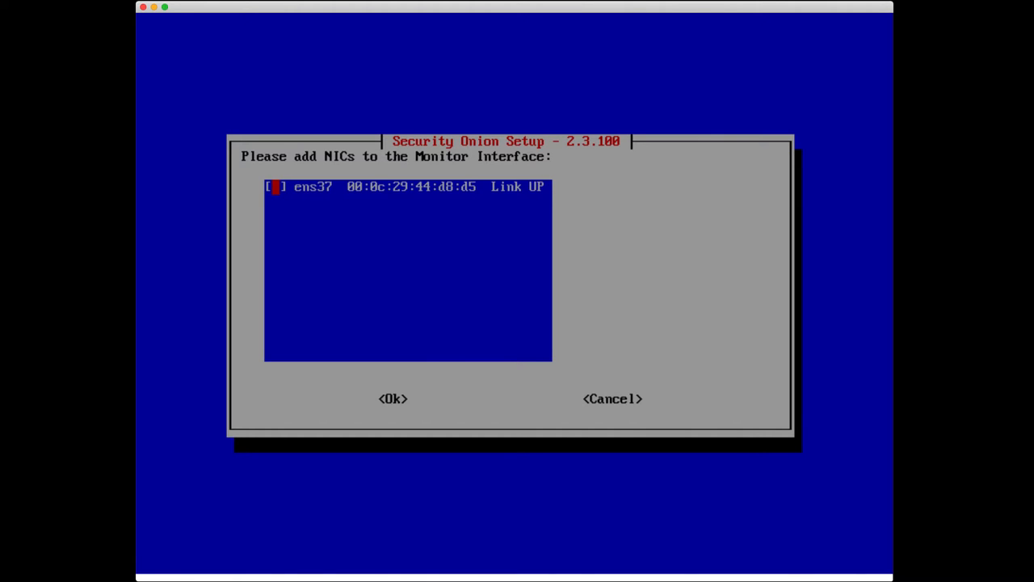
Check ens37 in the NIC list and confirm it as the monitor interface
key("space")
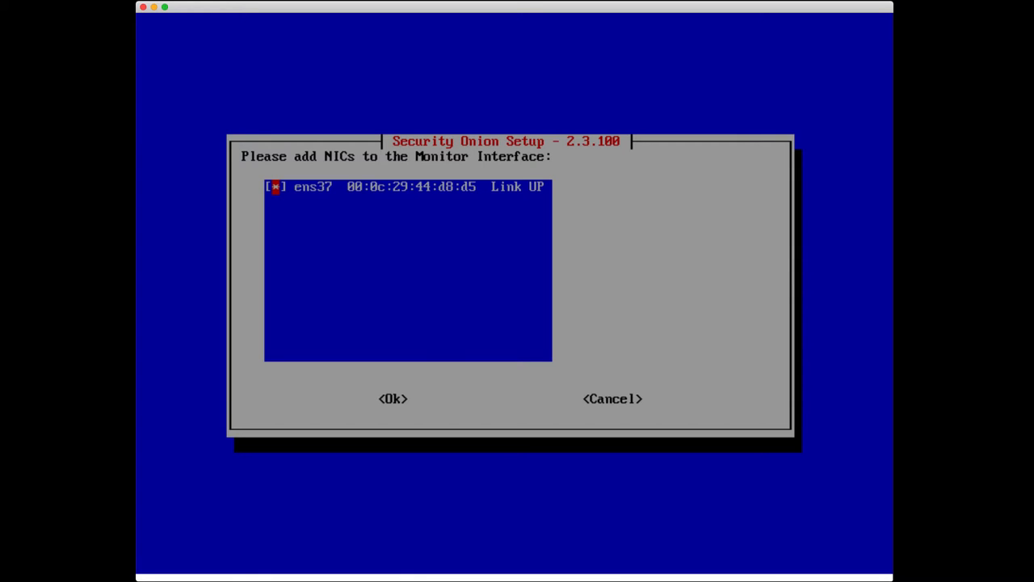
left_click(392, 399)
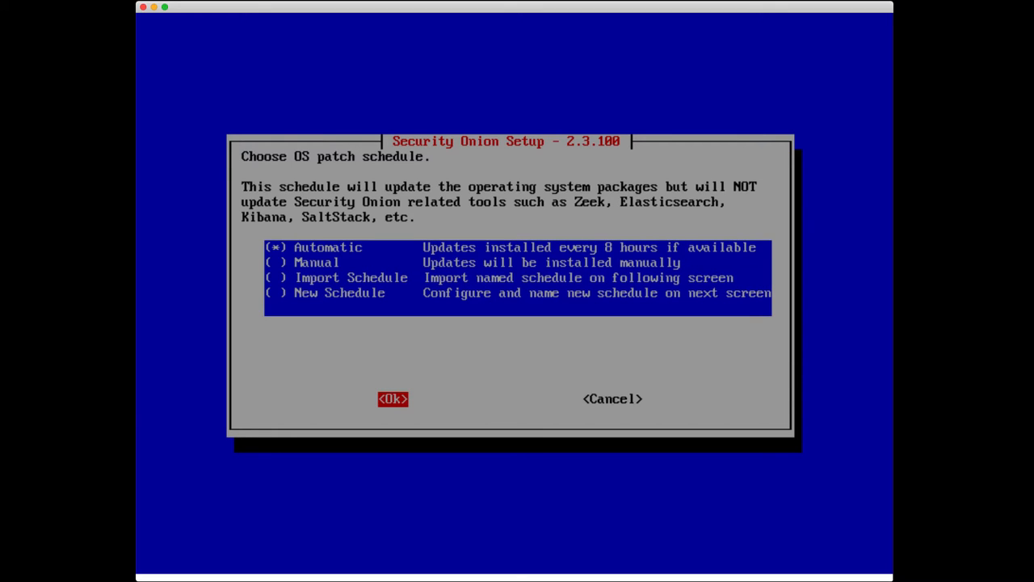
Accept Automatic OS patching and home networks 10.0.0.0/8, 192.168.0.0/16, 172.16.0.0/12
left_click(393, 399)
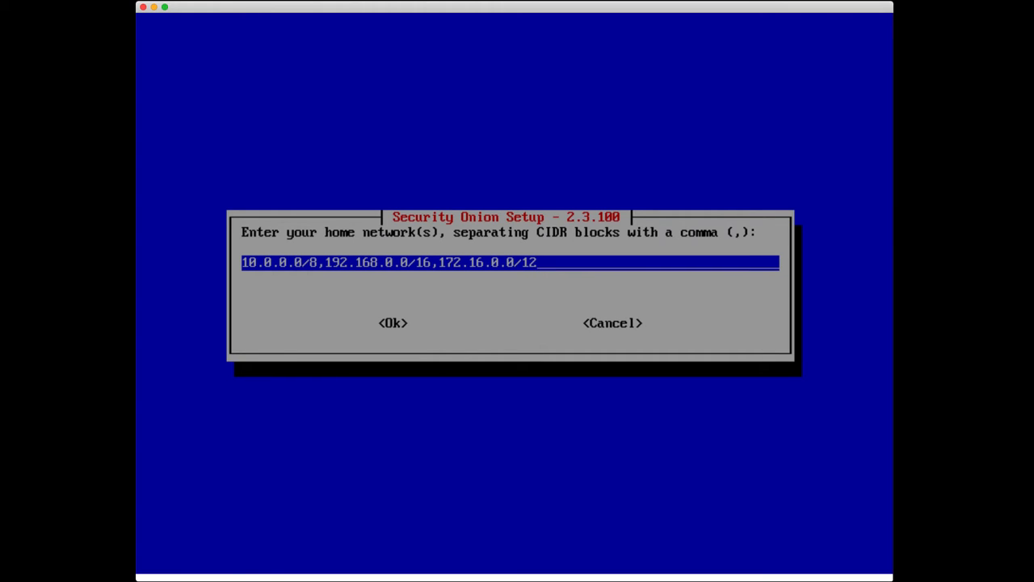
left_click(392, 322)
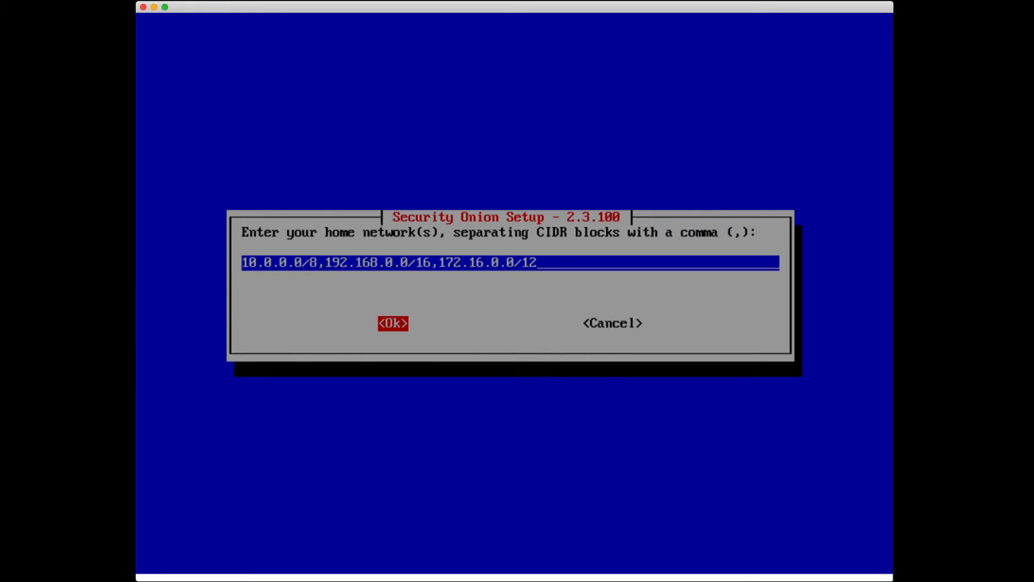
left_click(393, 323)
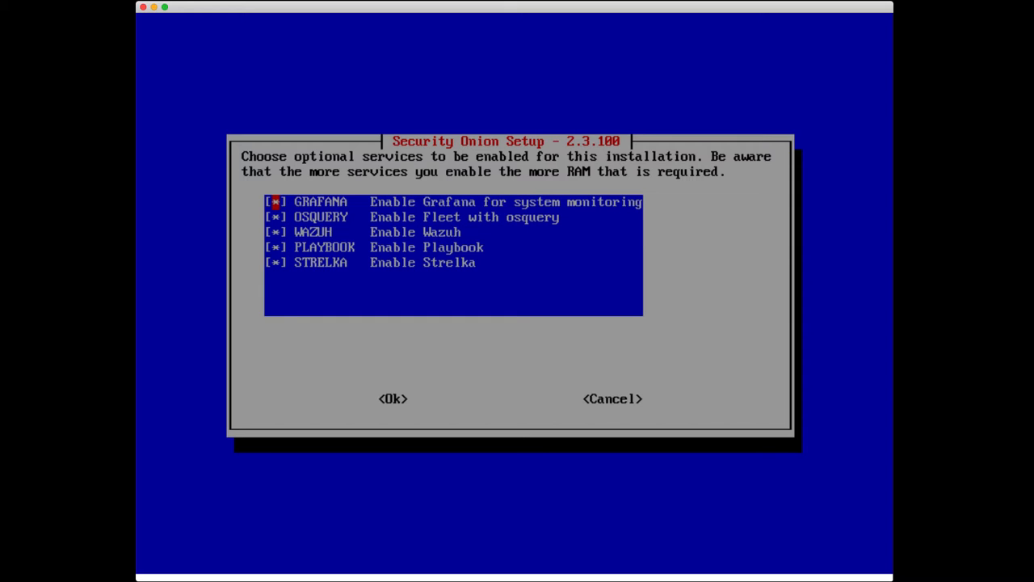
Confirm Grafana, osquery, Wazuh, Playbook and Strelka are all checked, and accept
key("Down")
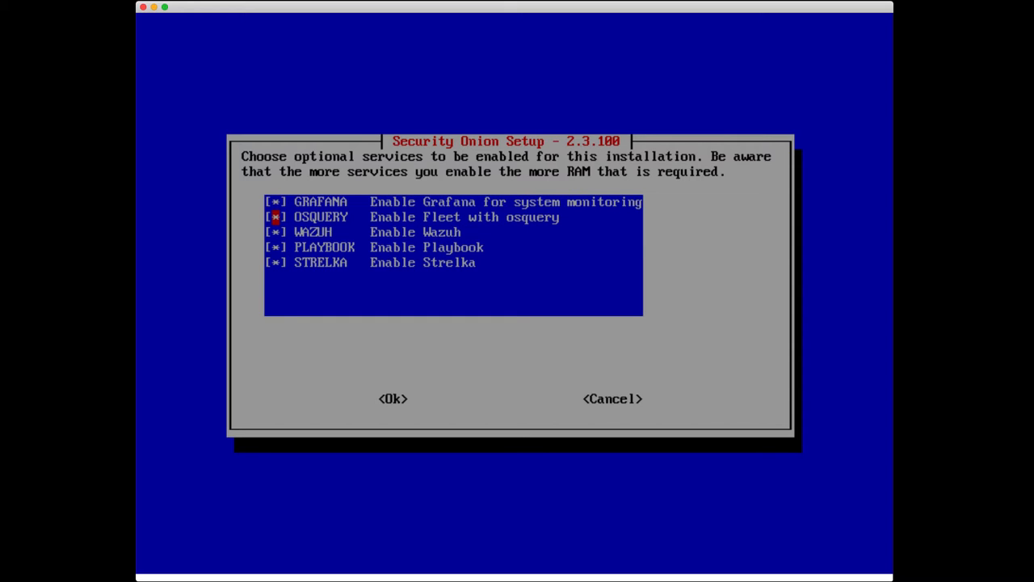
key("Down")
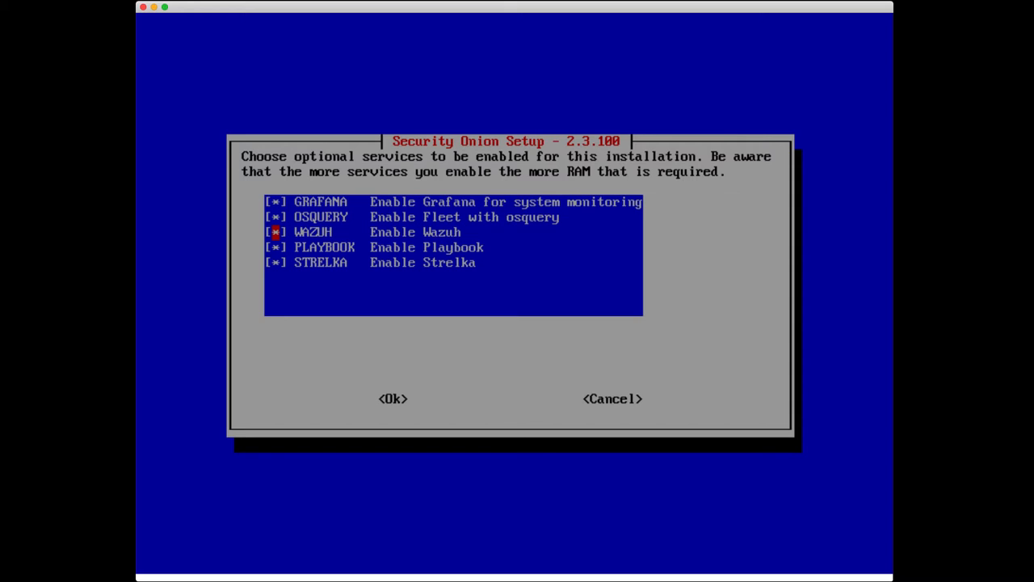
key("Down")
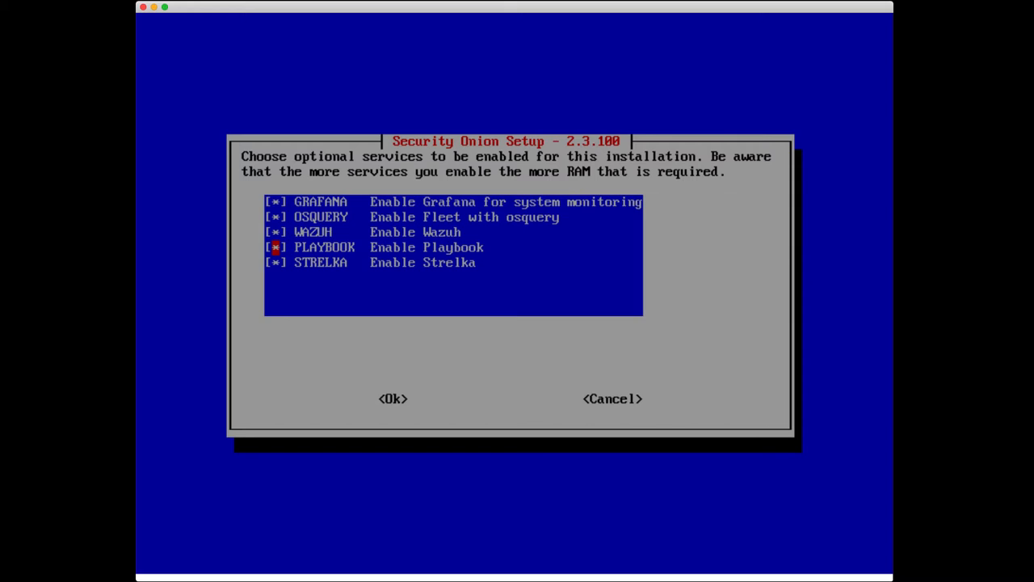
key("Down")
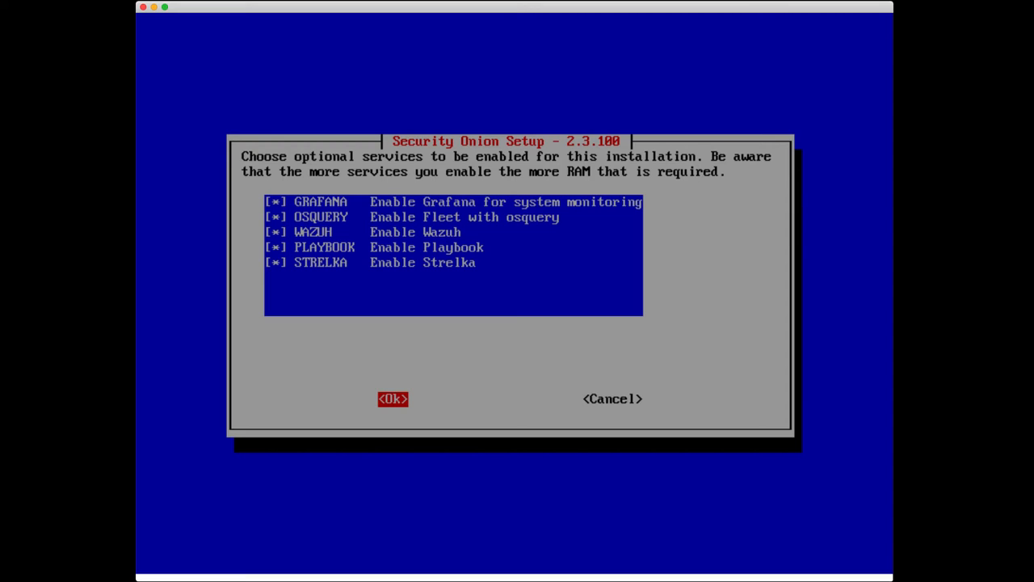
left_click(392, 398)
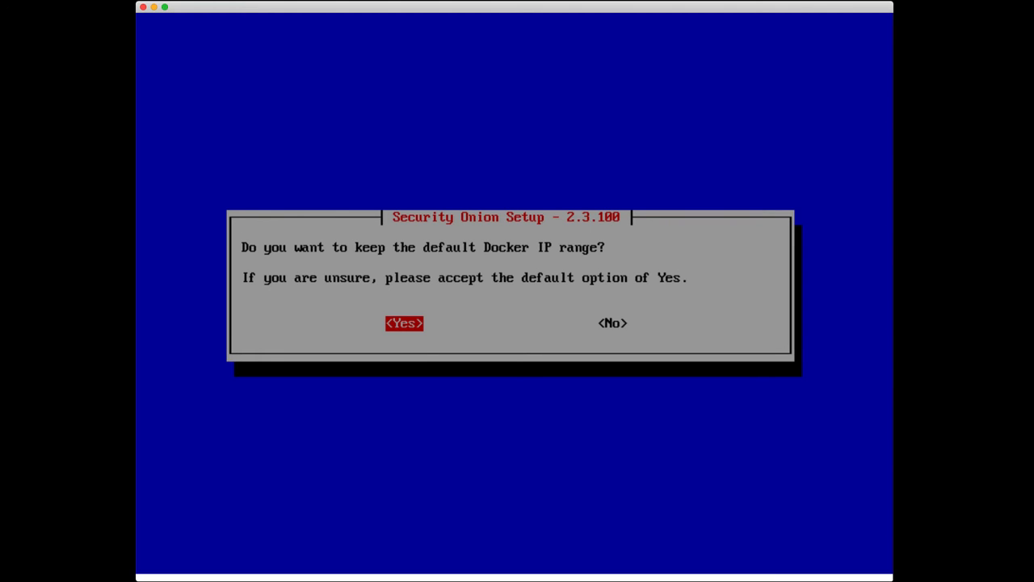
Answer Yes to keep the default Docker IP range
left_click(404, 322)
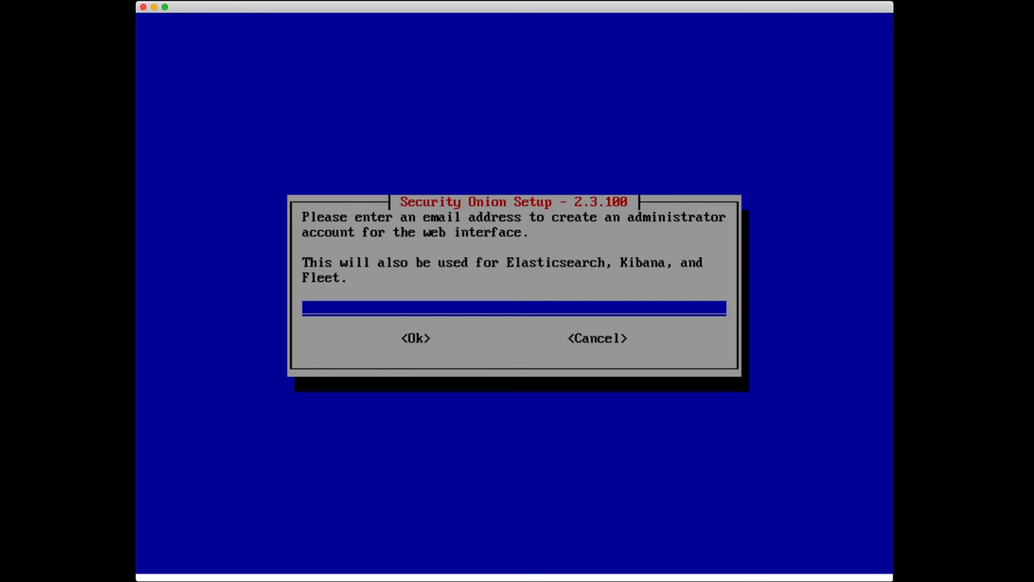
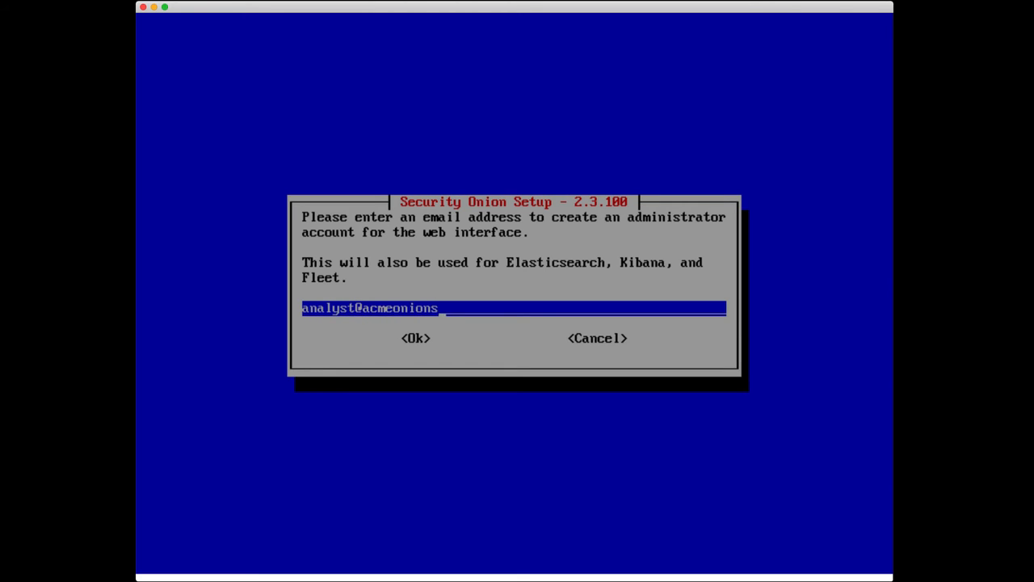
Enter the administrator email and password, then choose HOSTNAME for web interface access
left_click(415, 337)
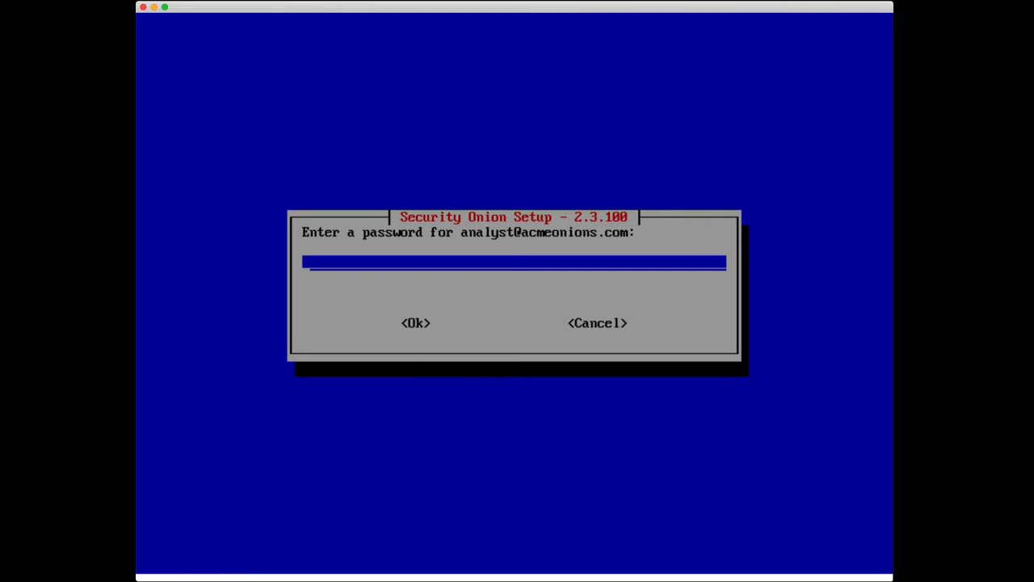
left_click(415, 323)
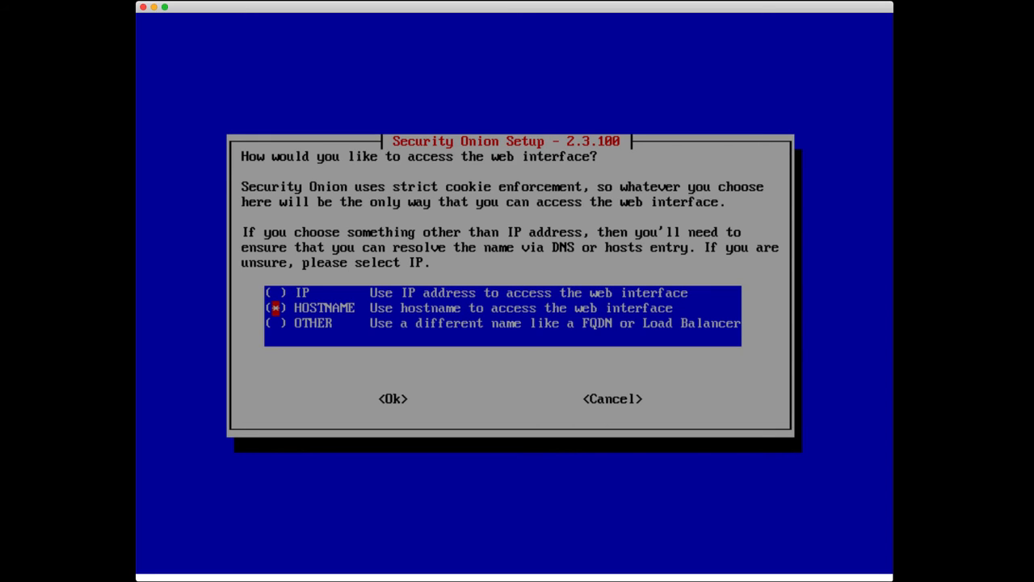
key("Tab")
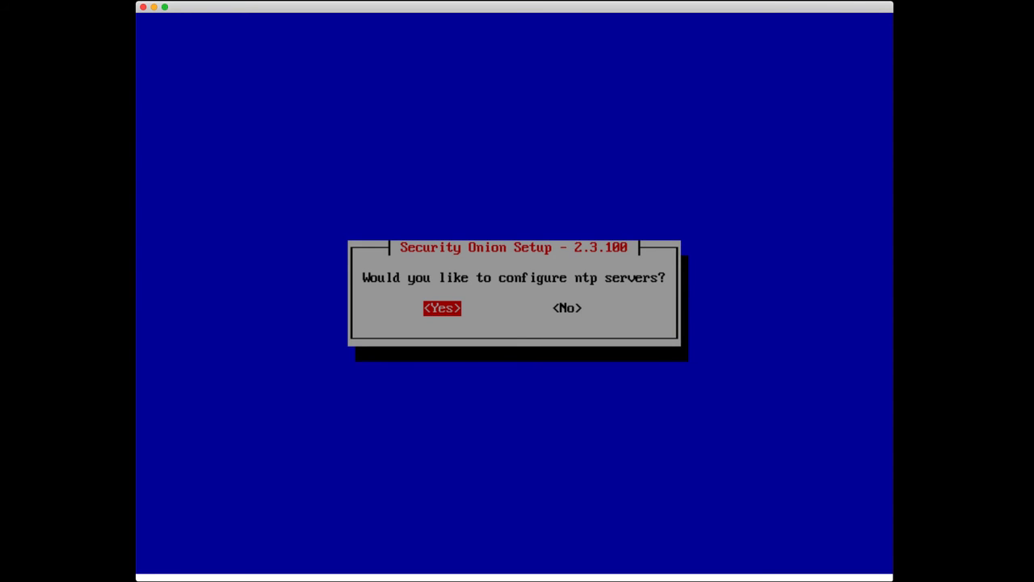
Enable NTP and accept the default servers 0.pool.ntp.org and 1.pool.ntp.org
left_click(441, 308)
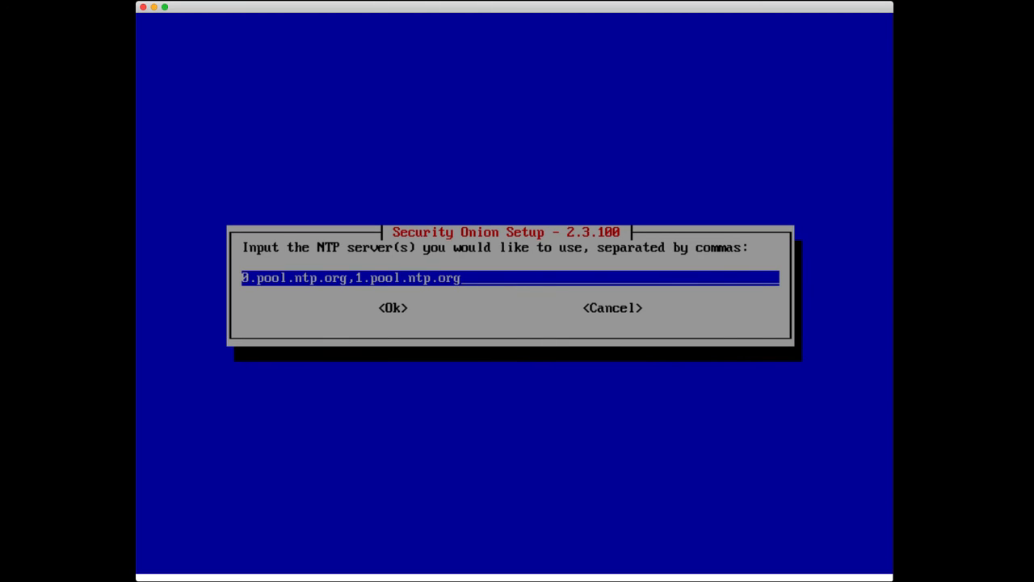
left_click(393, 308)
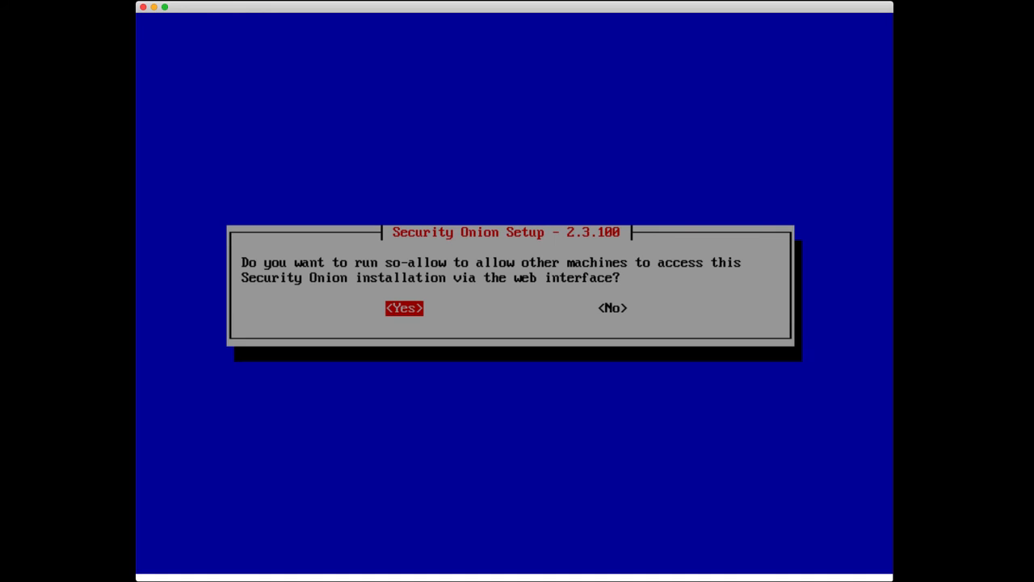
Agree to run so-allow and type 192.168.80.0/24 as the allowed range
left_click(404, 308)
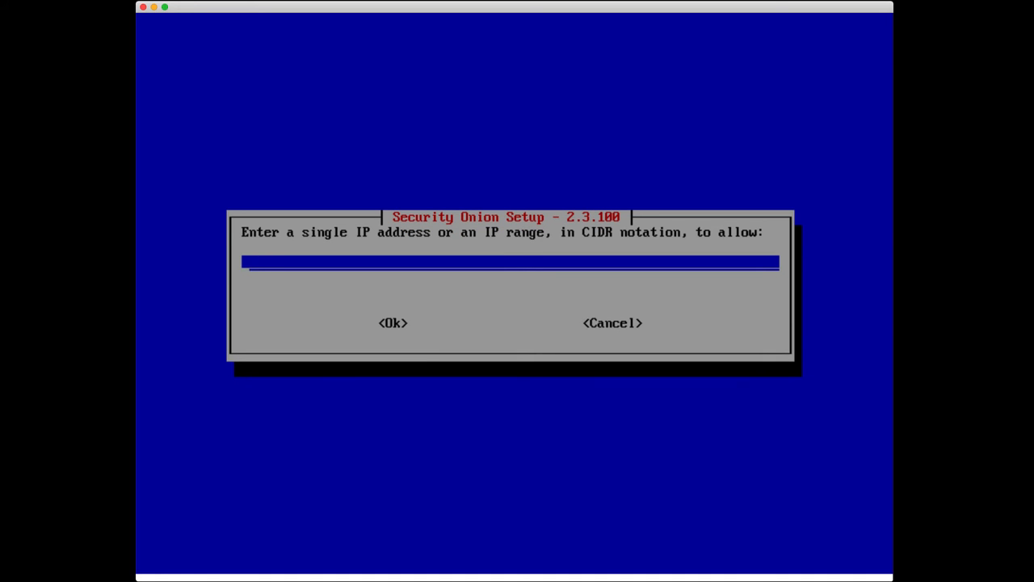
type("192")
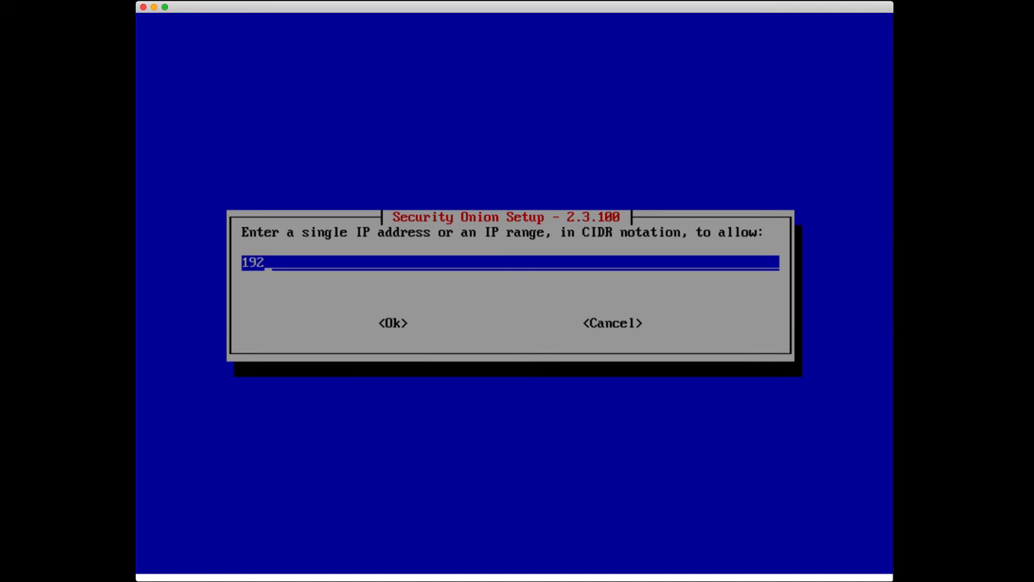
type(".168")
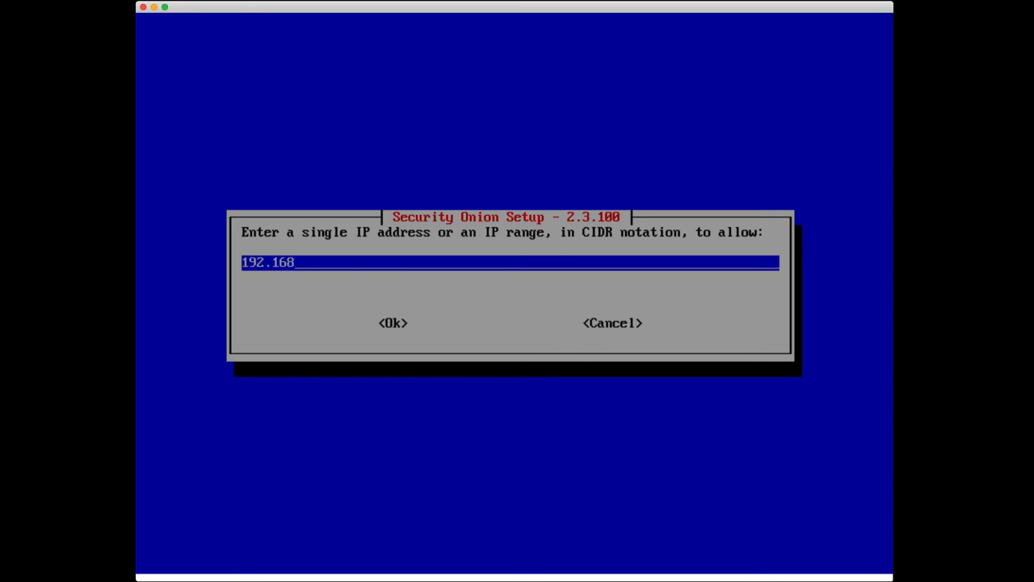
type(".80.0")
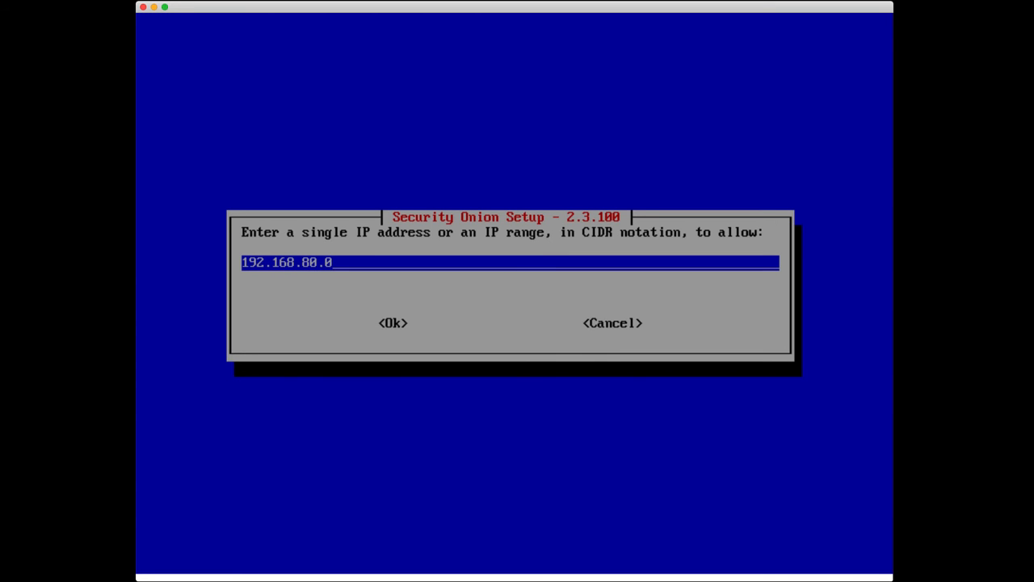
type("/24")
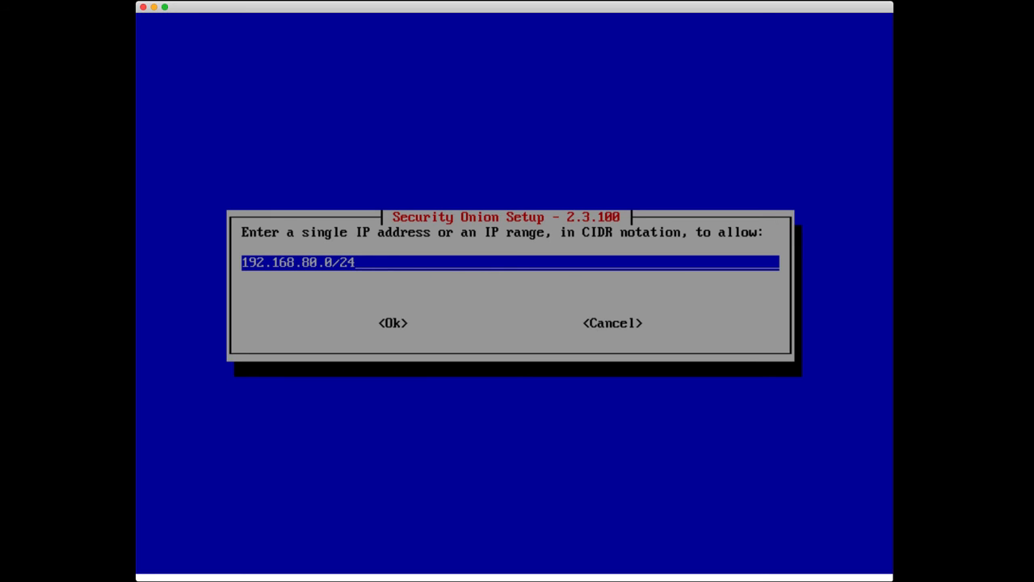
Submit the 192.168.80.0/24 range, review the options summary, and start installation
left_click(393, 322)
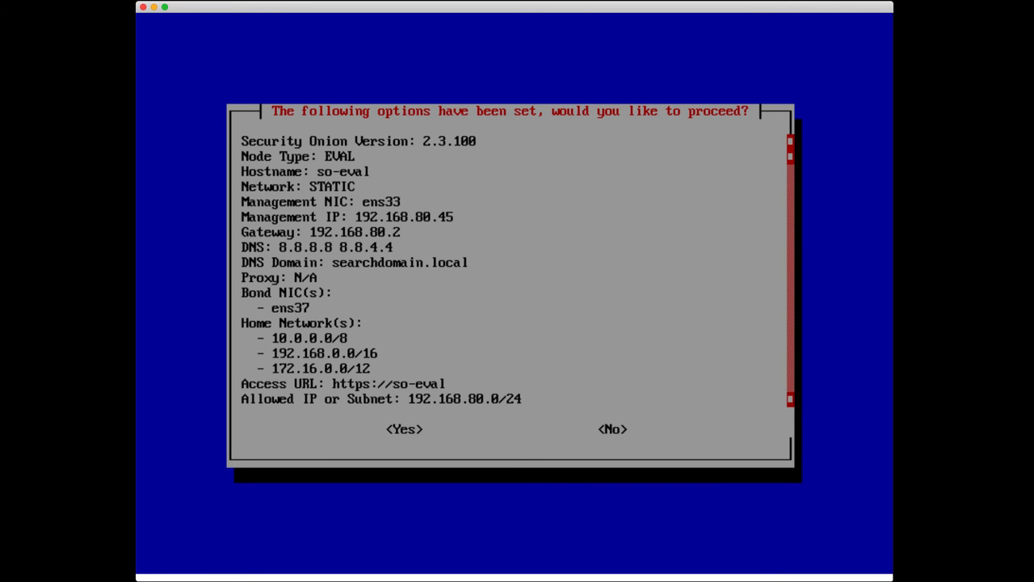
scroll("down", 3)
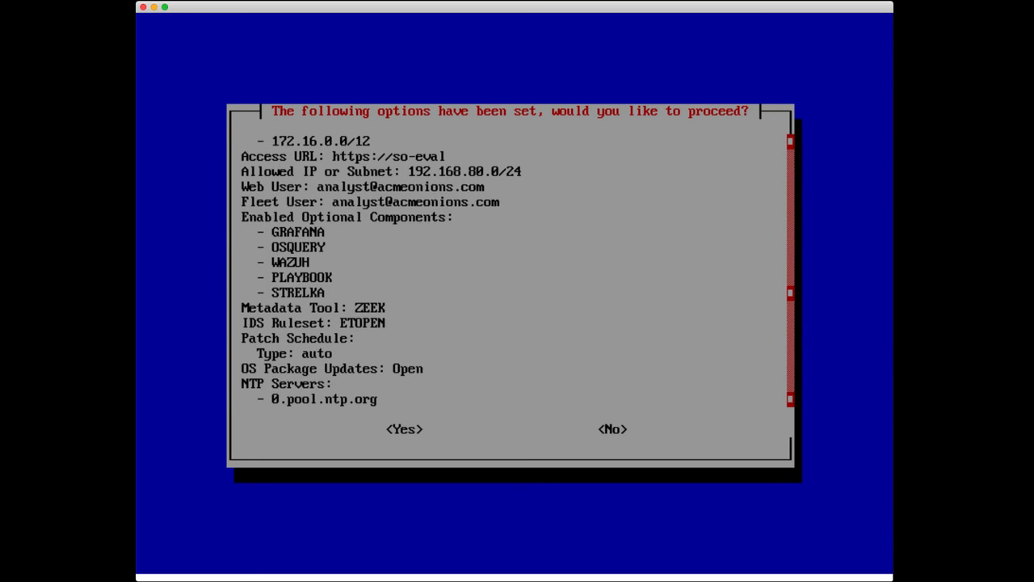
scroll("down", 3)
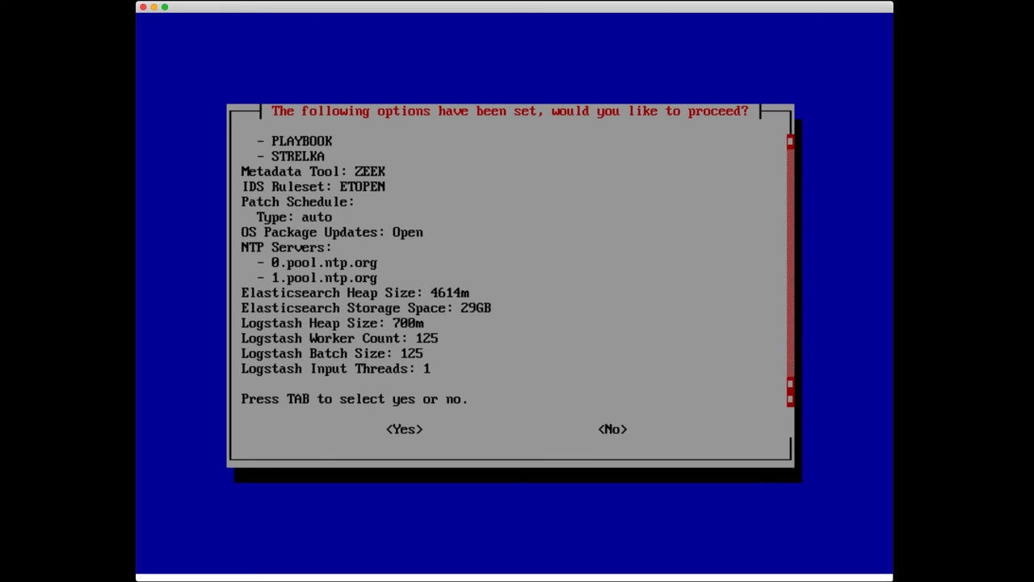
left_click(404, 429)
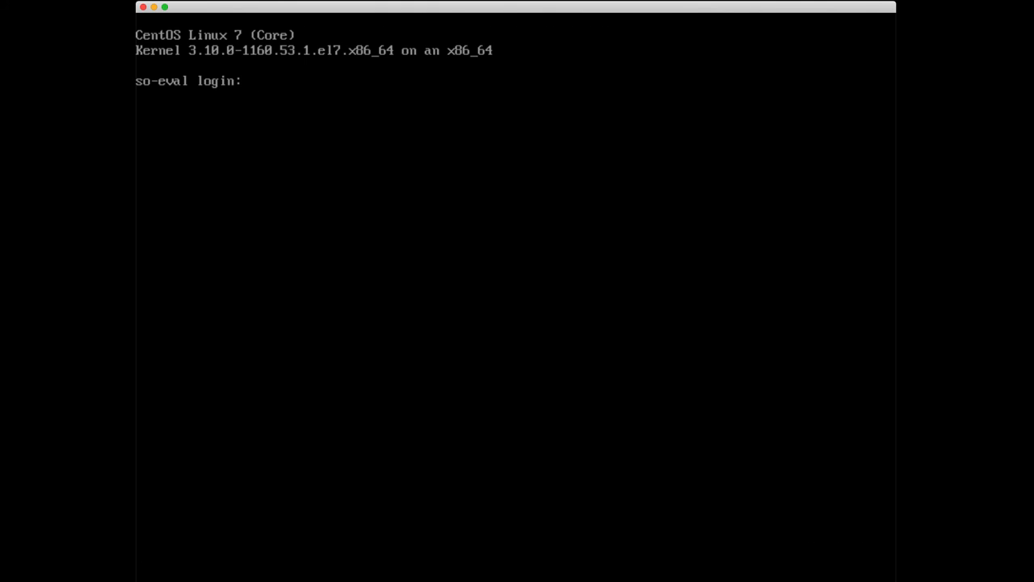
Log in to so-eval as analyst and begin typing a sudo so-status command
type("analyst")
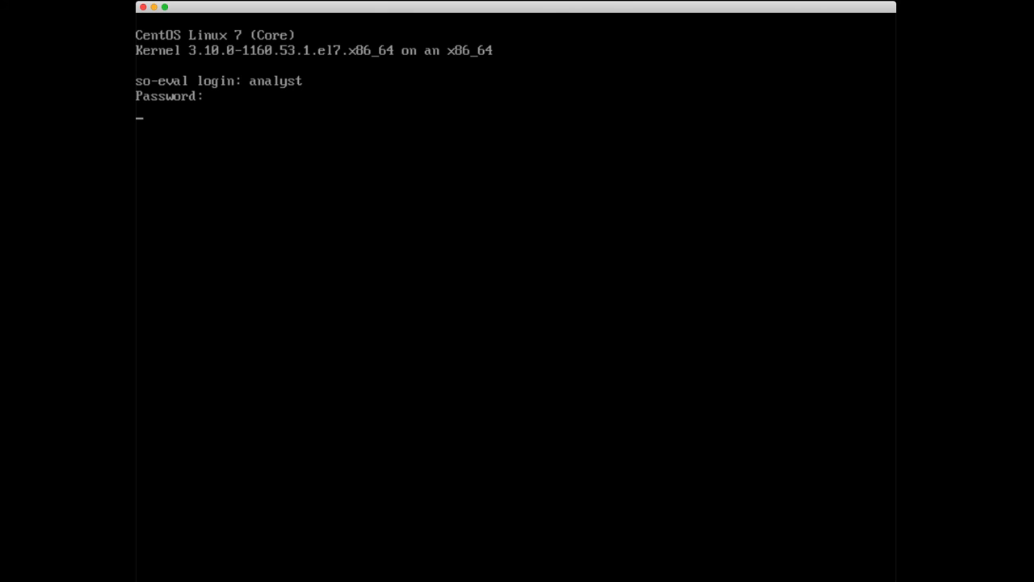
key("Return")
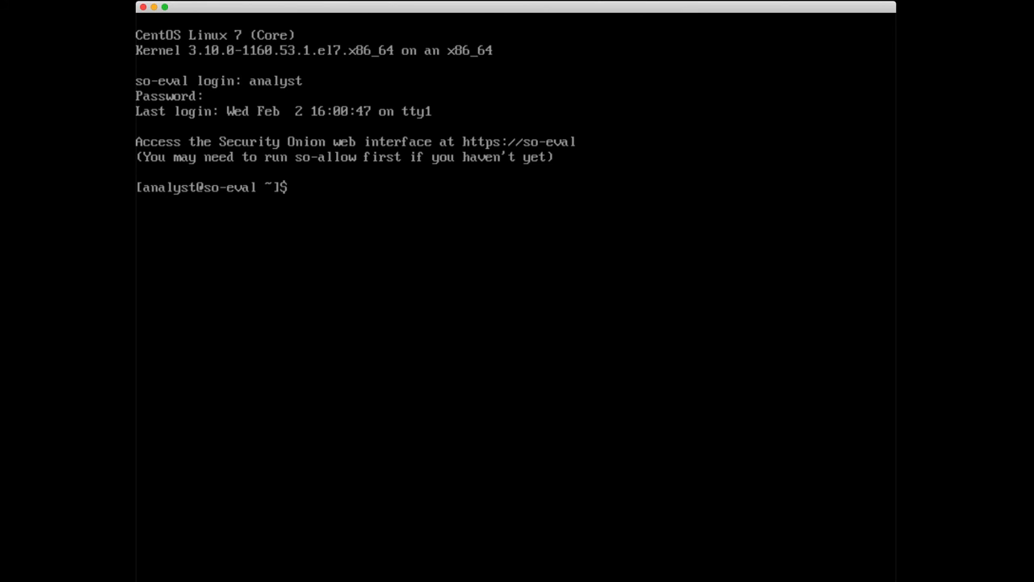
type("sudo so")
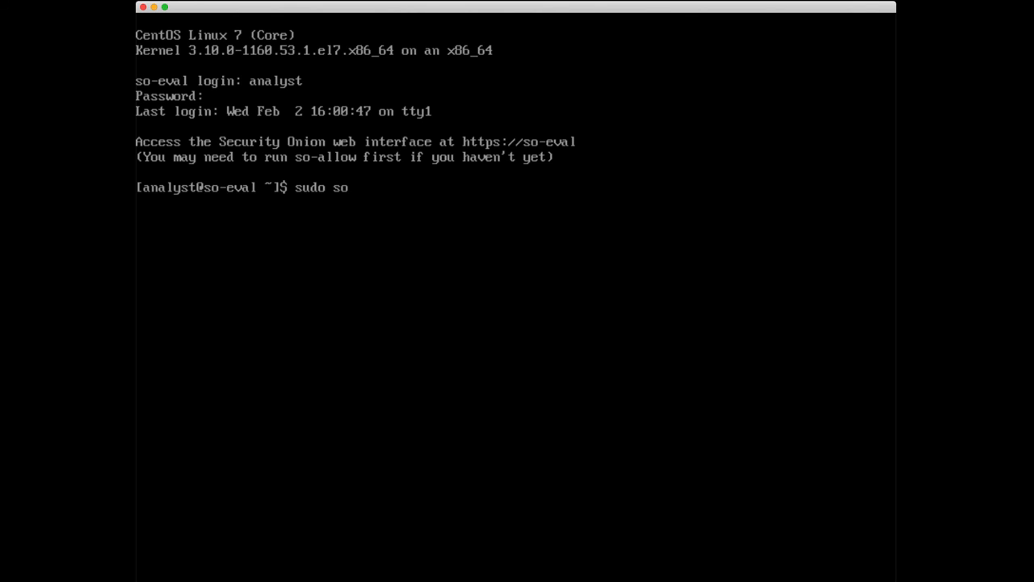
Run sudo so-status with the sudo password, review starting containers, then clear the screen
type("-status")
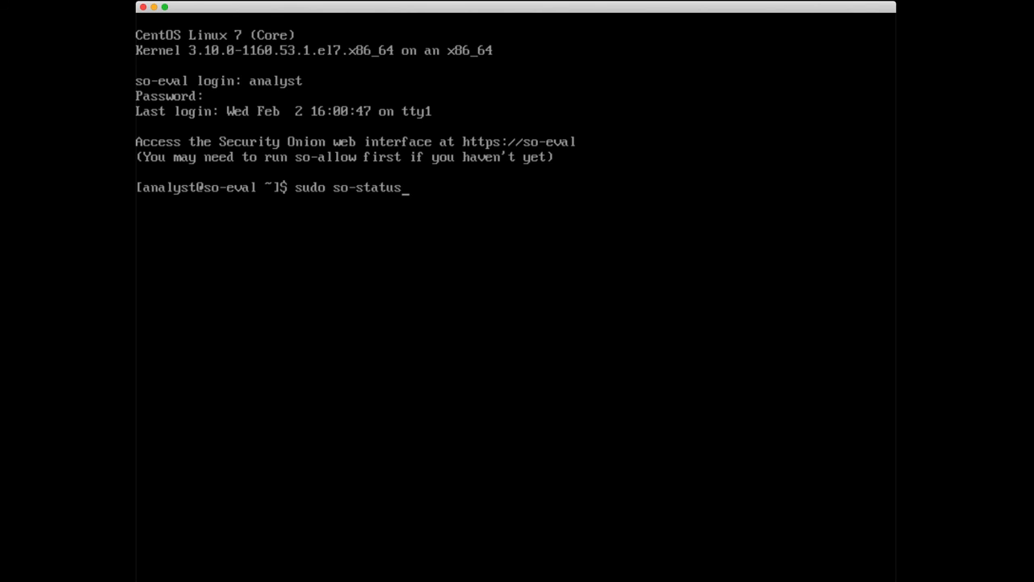
key("Return")
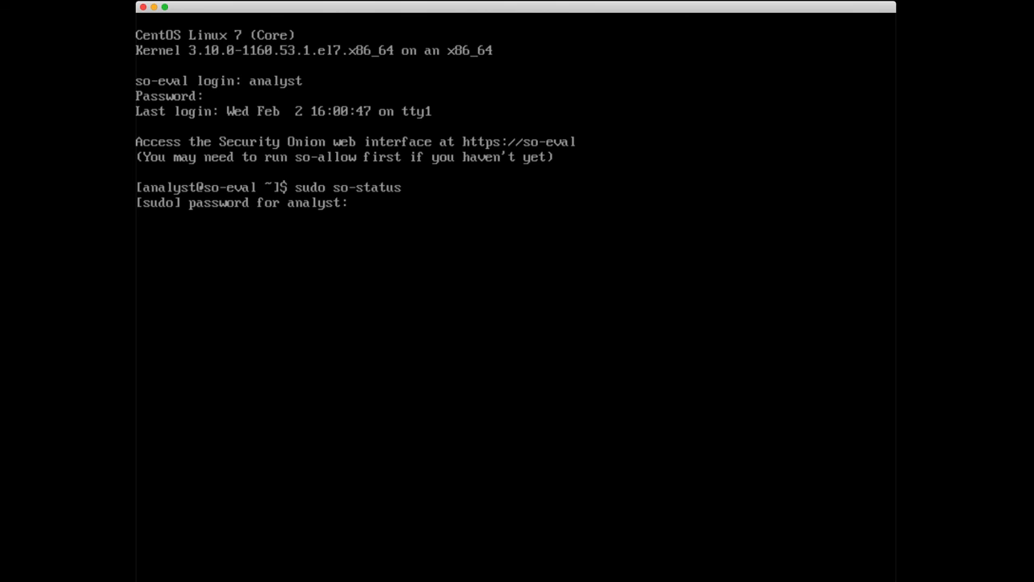
key("Return")
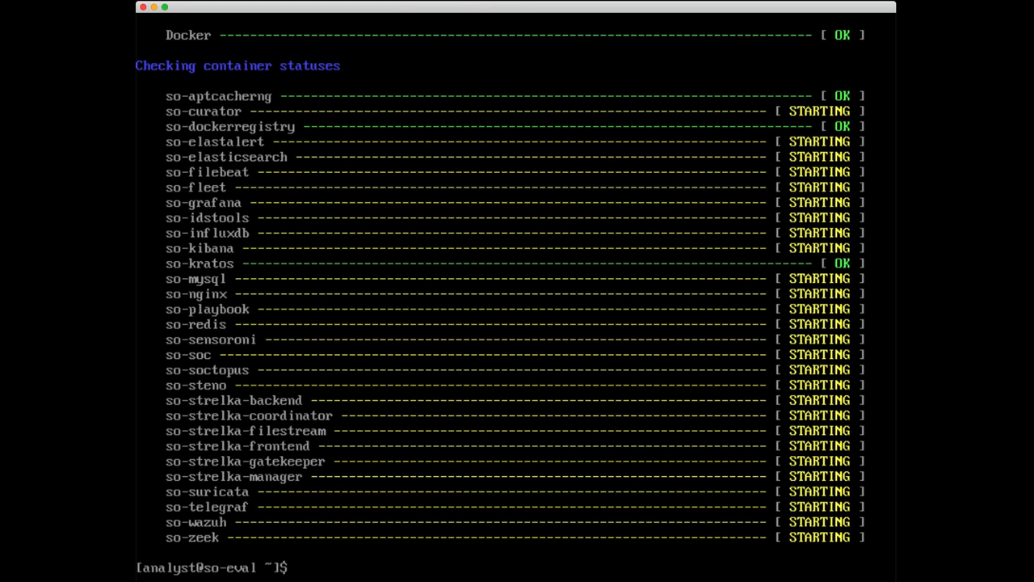
type("upt")
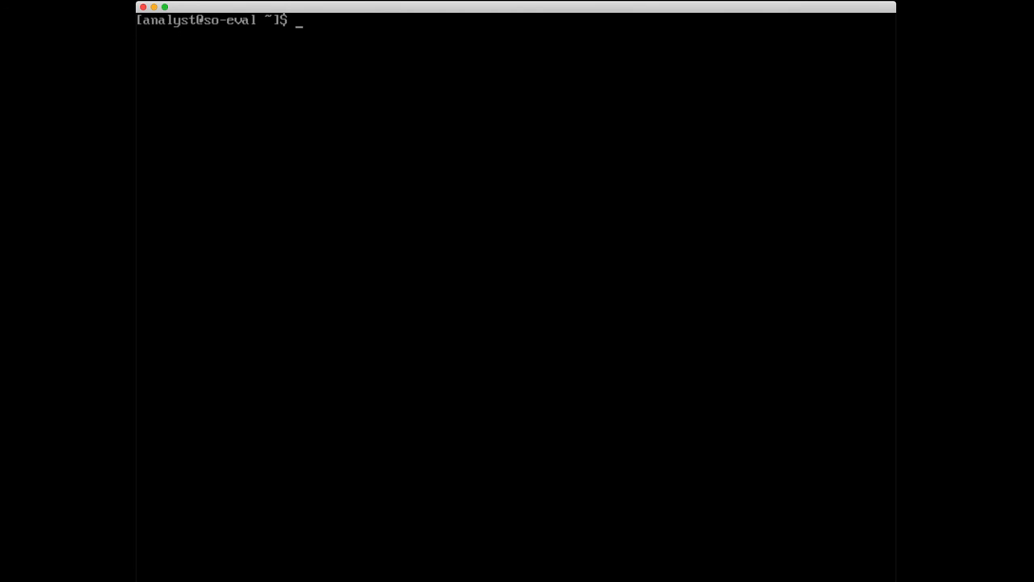
Pipe sudo so-status into less -R and scroll to confirm every container through so-zeek is OK
type("sudo so-status |")
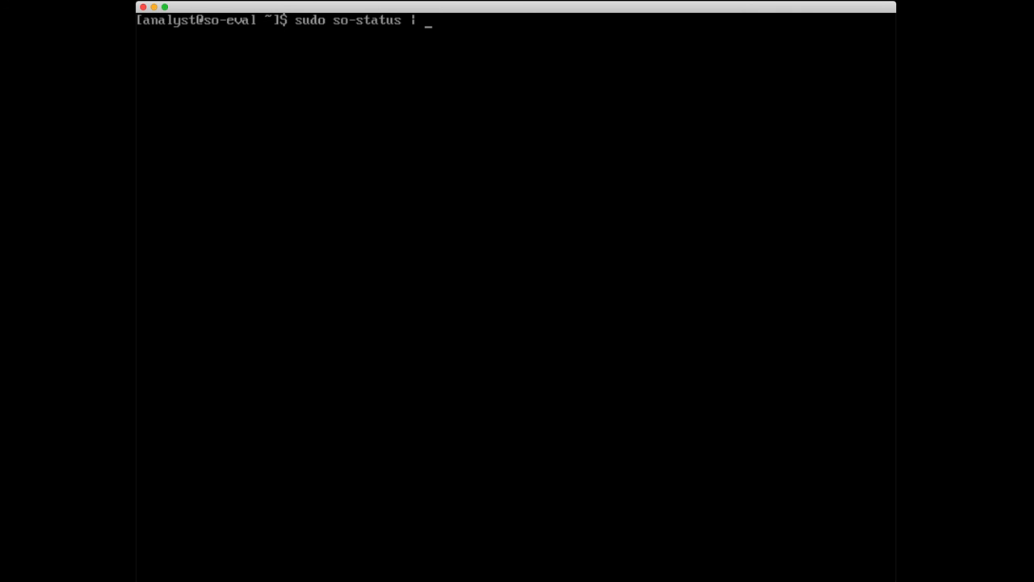
type("less -R")
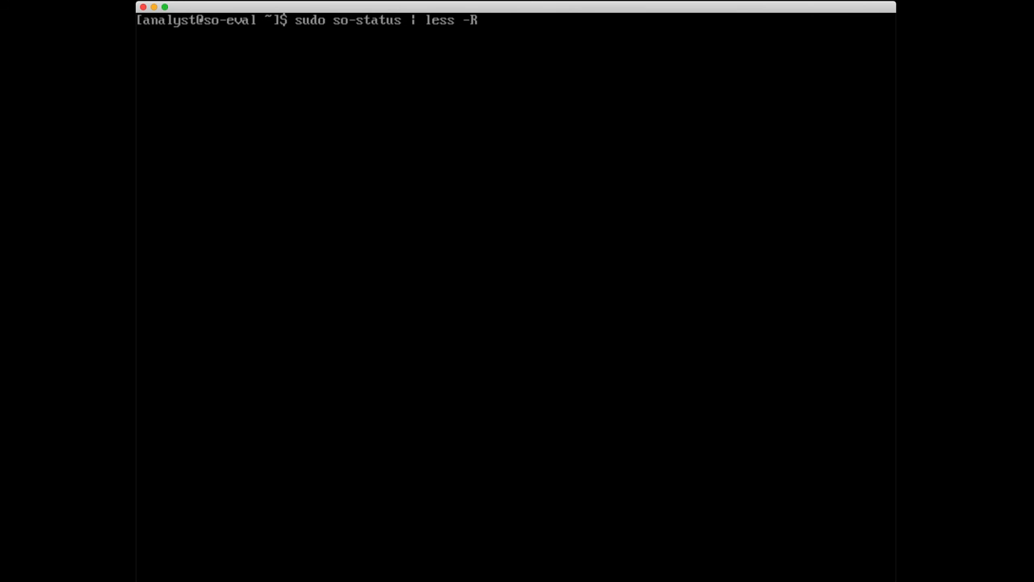
key("Return")
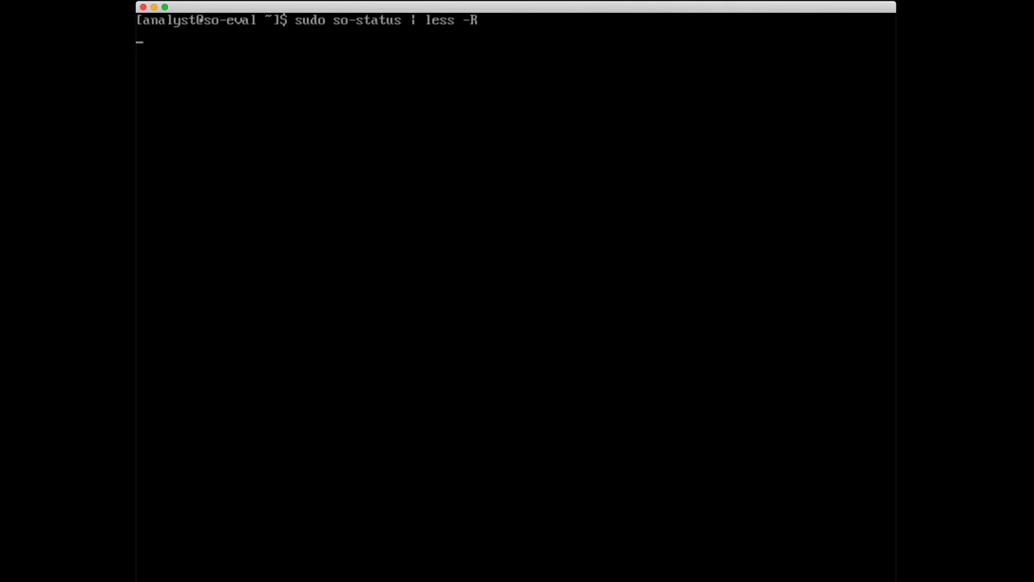
key("Return")
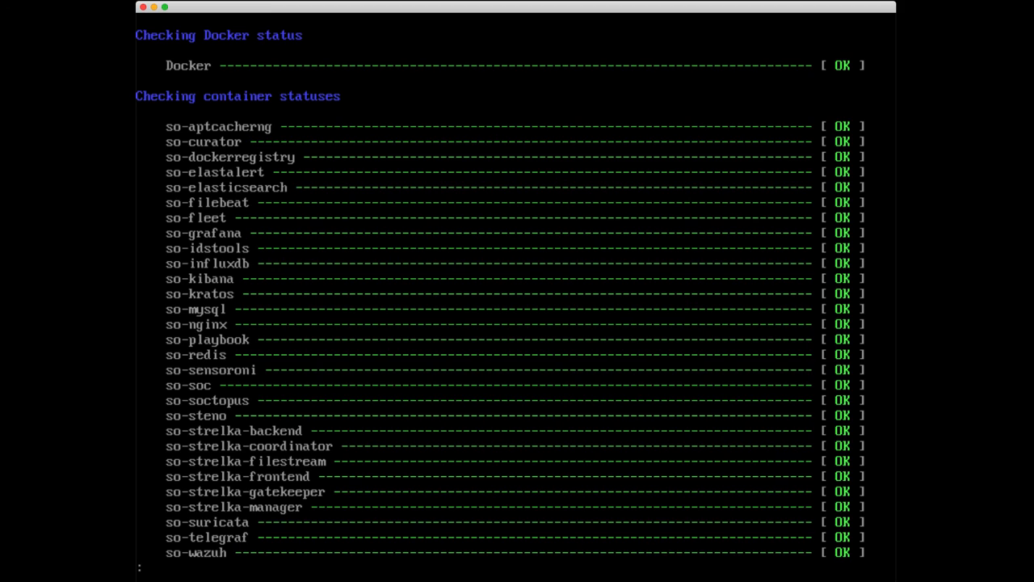
scroll("down", 3)
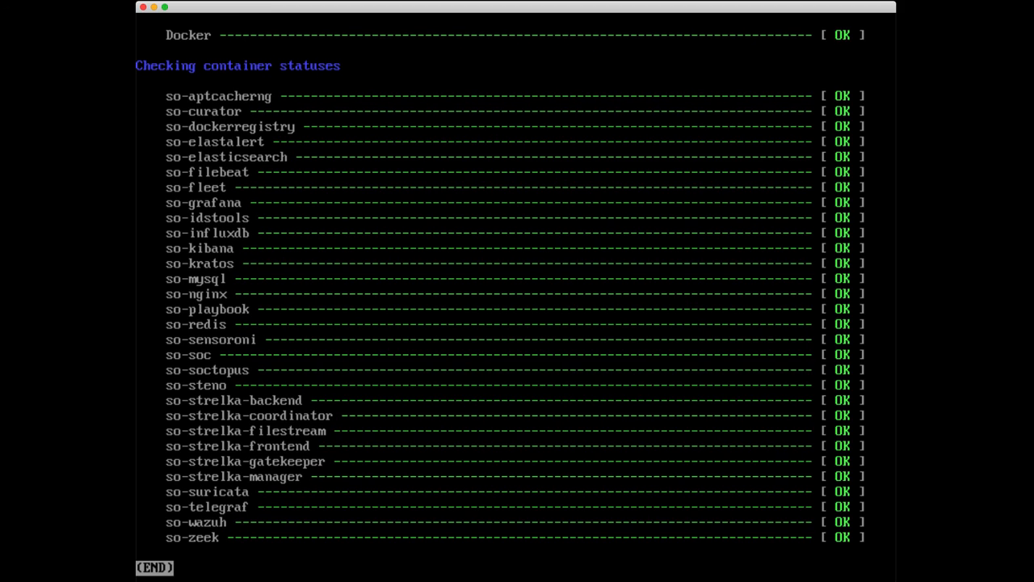